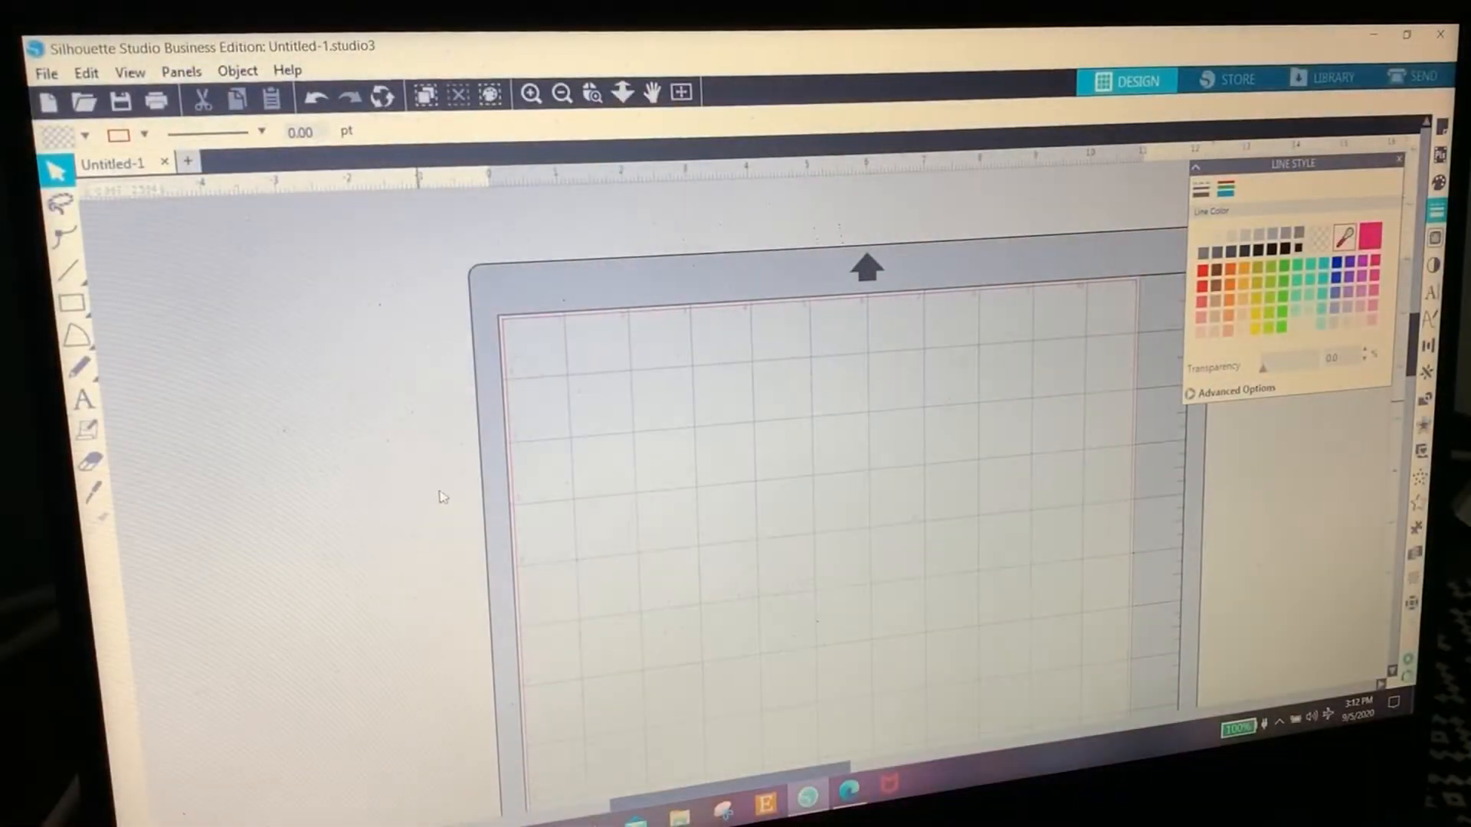
# - Place a text box on the mat and enter the name 'Lauren'
pyautogui.click(82, 397)
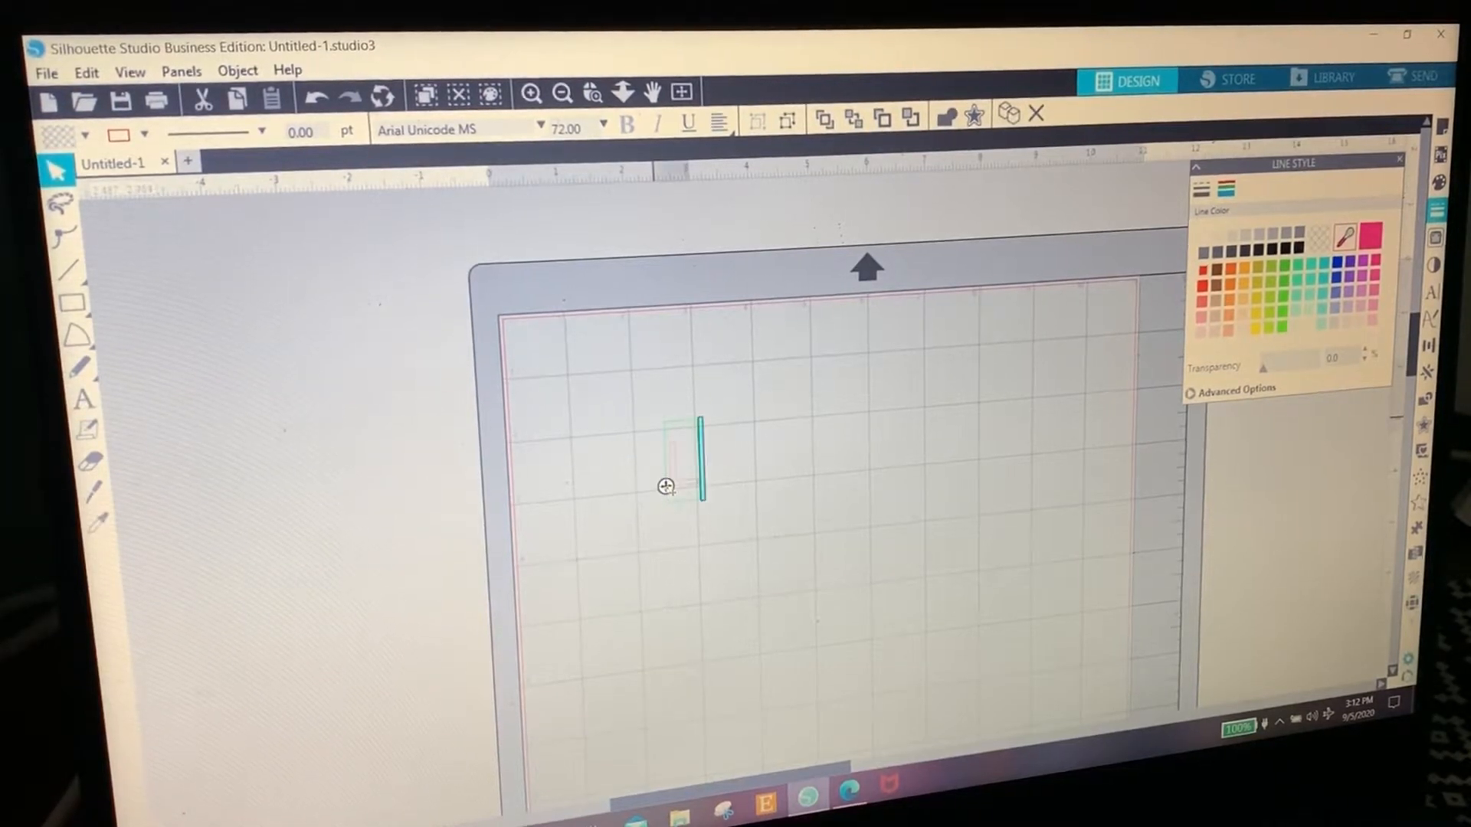
pyautogui.write('Lauren')
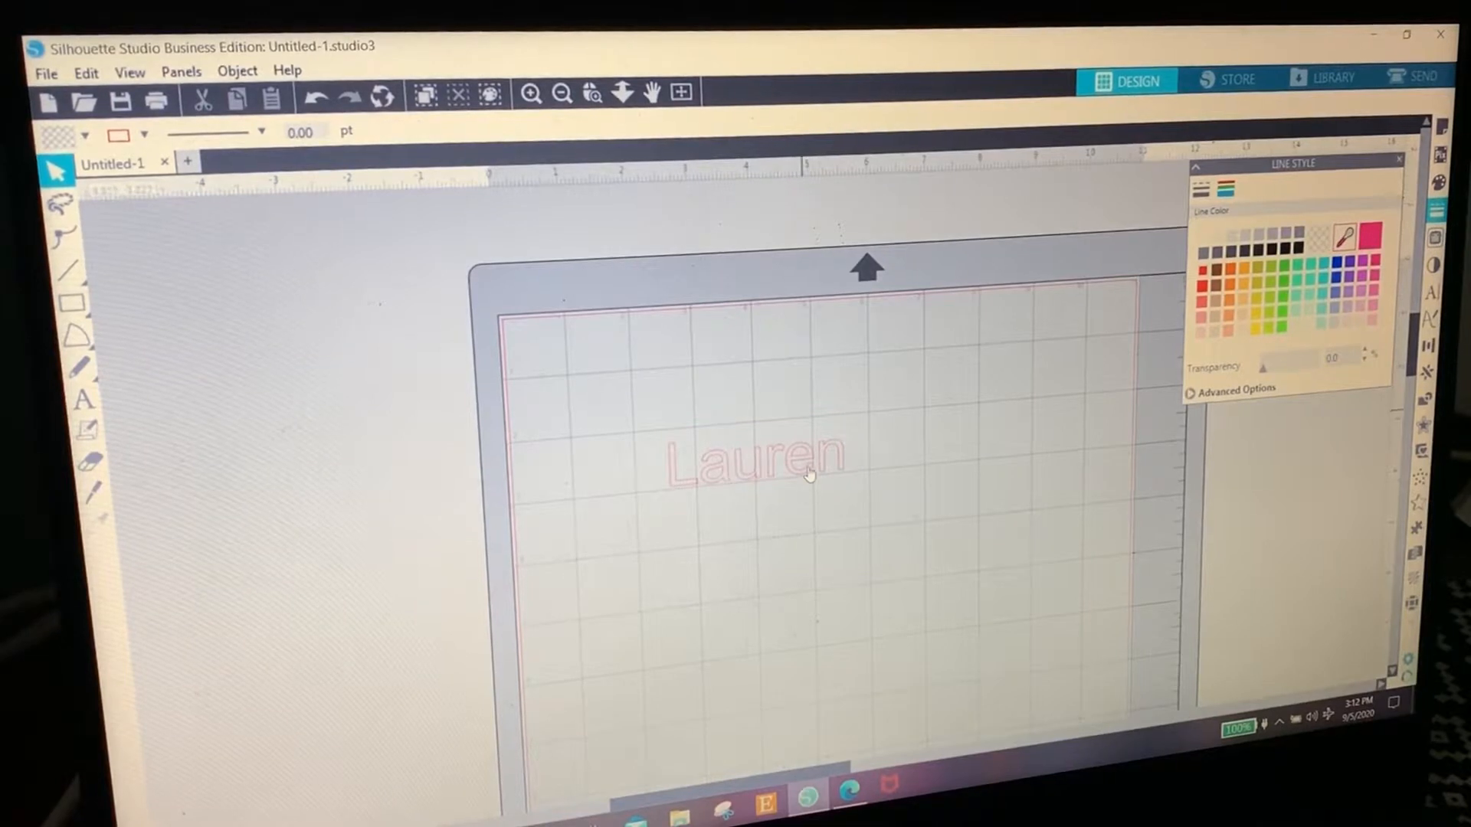
# - Set the Lauren text to the Apricots script font, about 8.3 by 3.2 inches
pyautogui.click(755, 459)
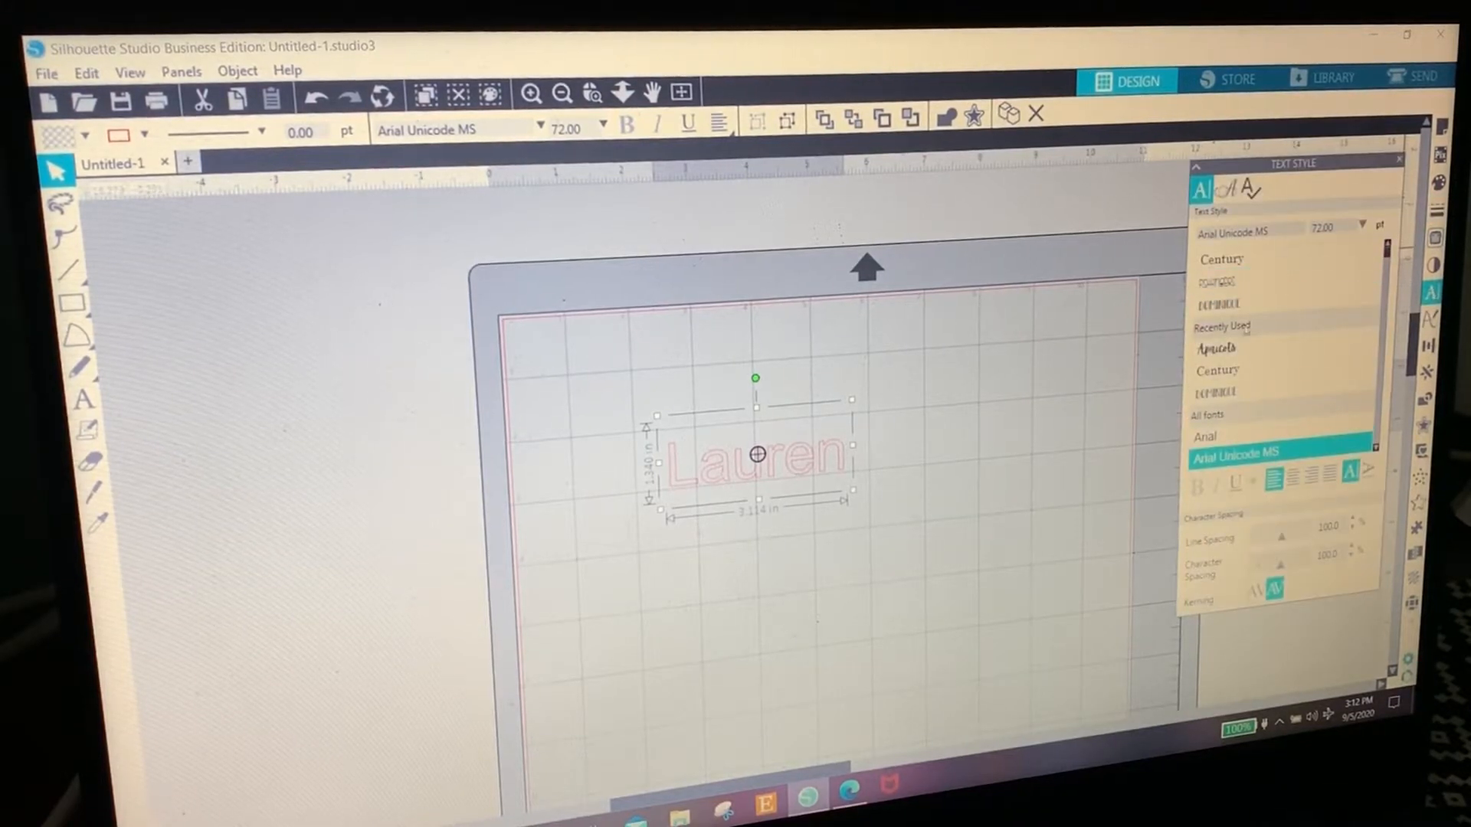
pyautogui.click(1217, 348)
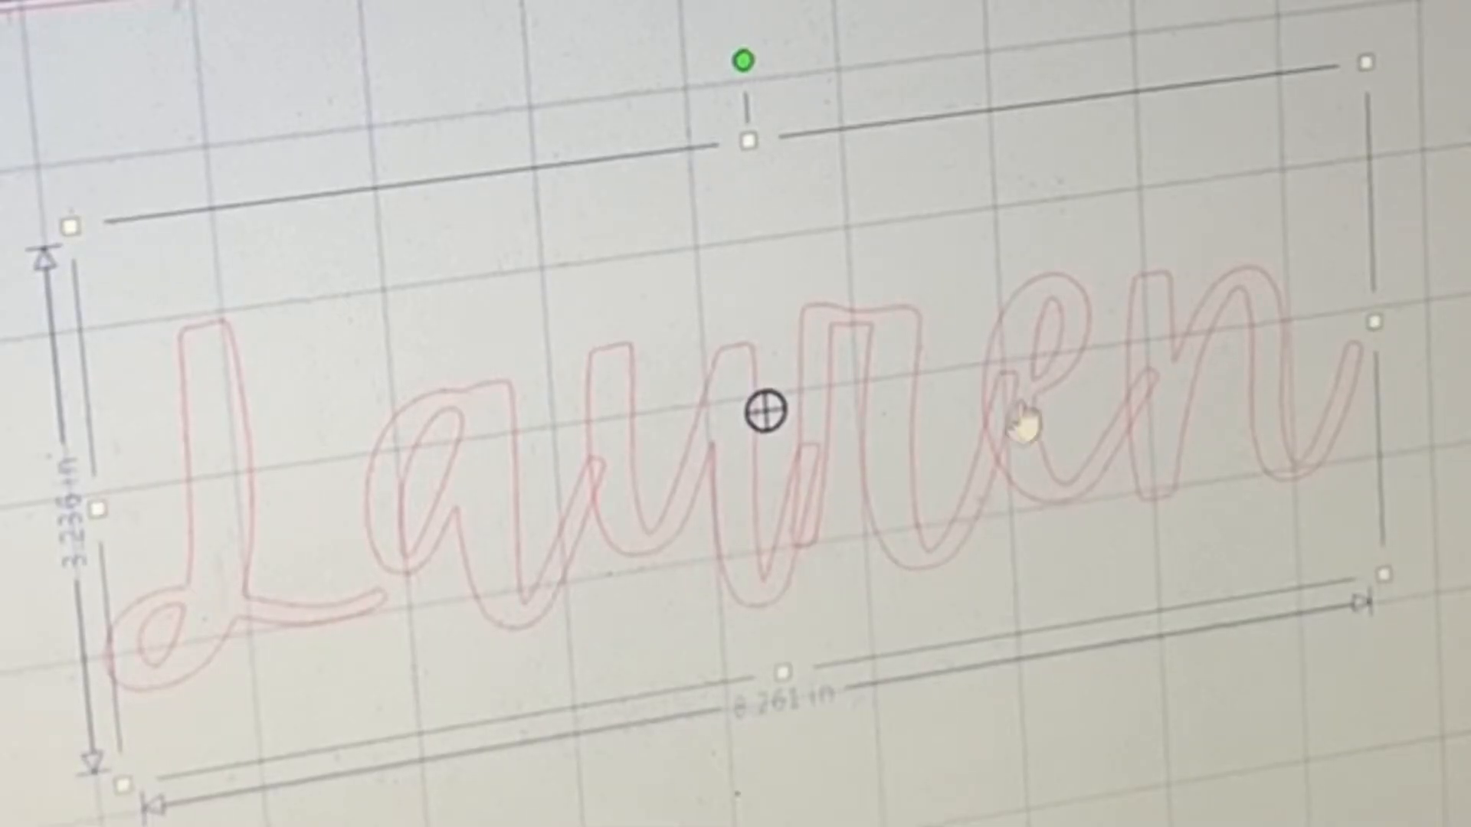
pyautogui.moveTo(1154, 413)
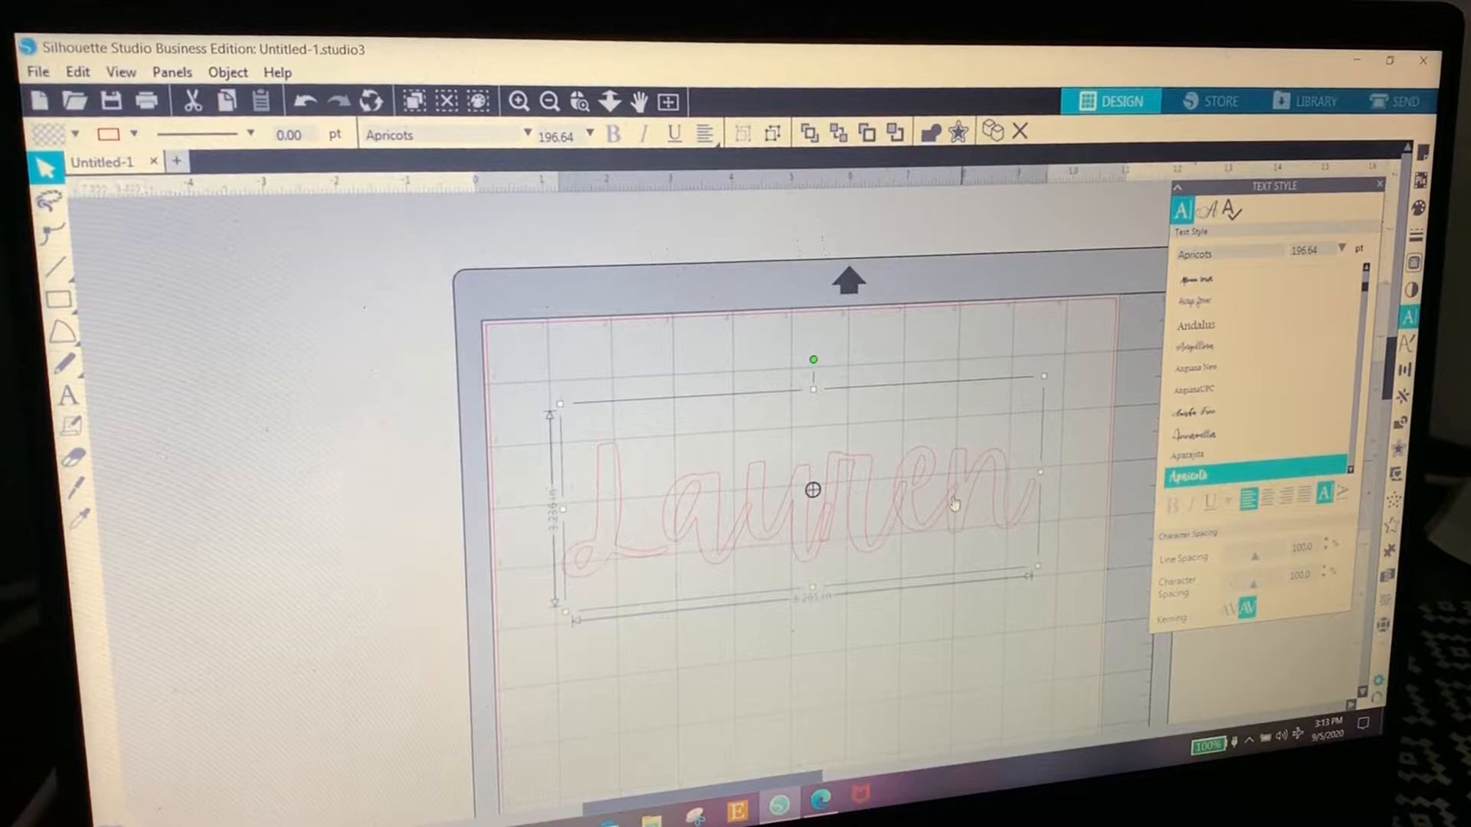
pyautogui.moveTo(830, 521)
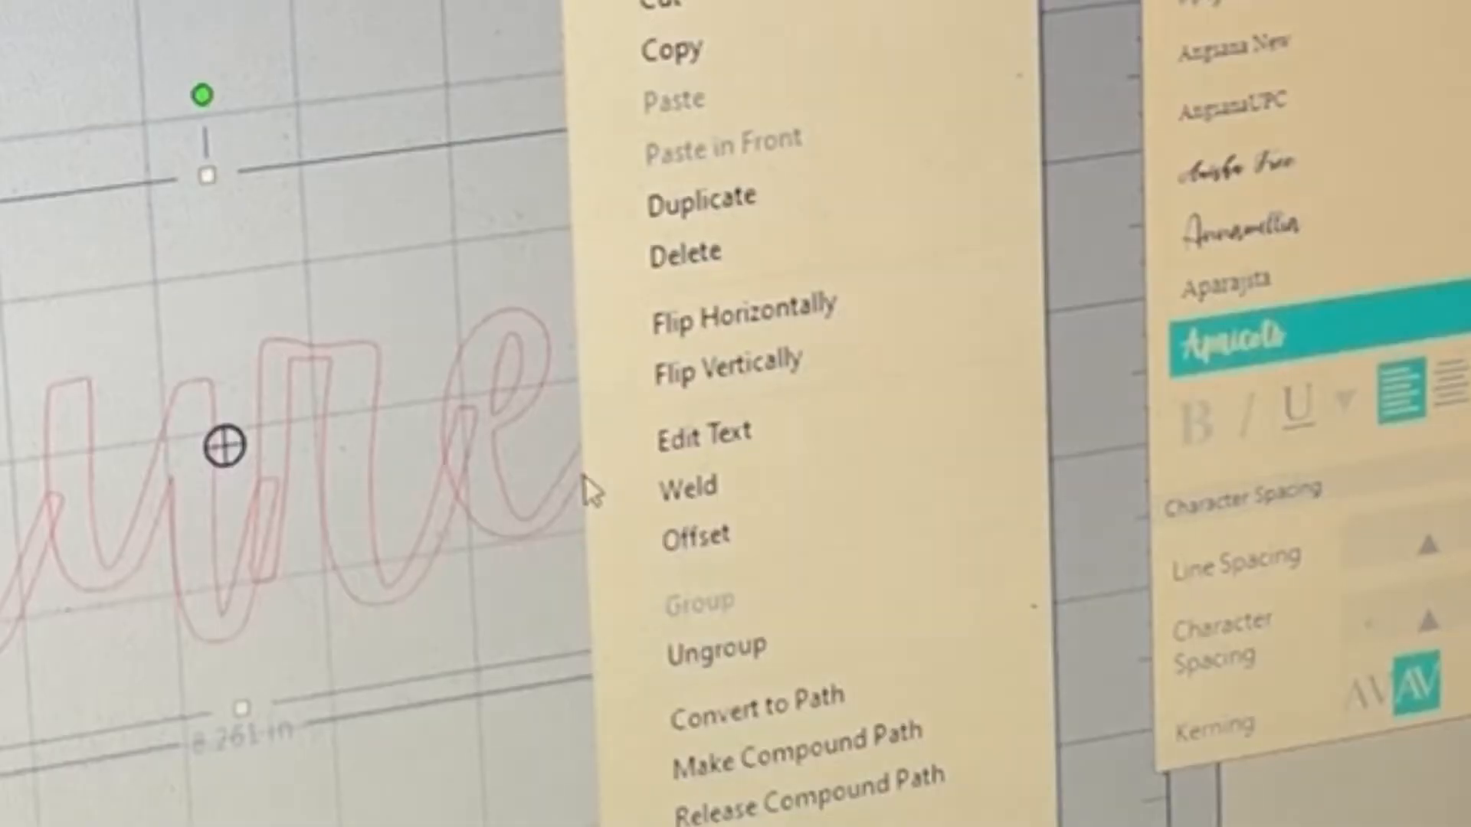
pyautogui.moveTo(713, 486)
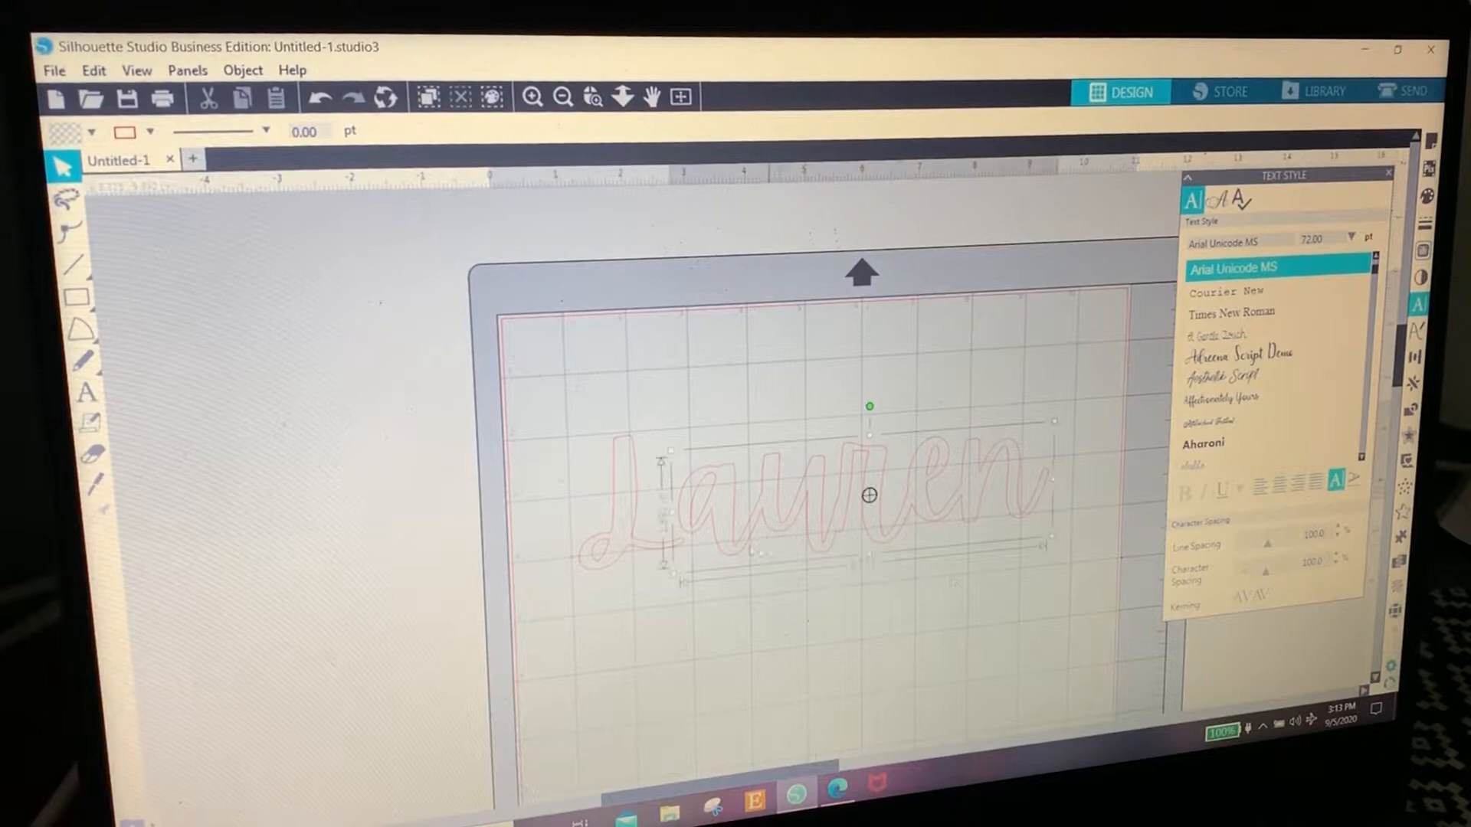
# - Bring up the right-click editing menu on the pink-filled Lauren lettering
pyautogui.rightClick(868, 494)
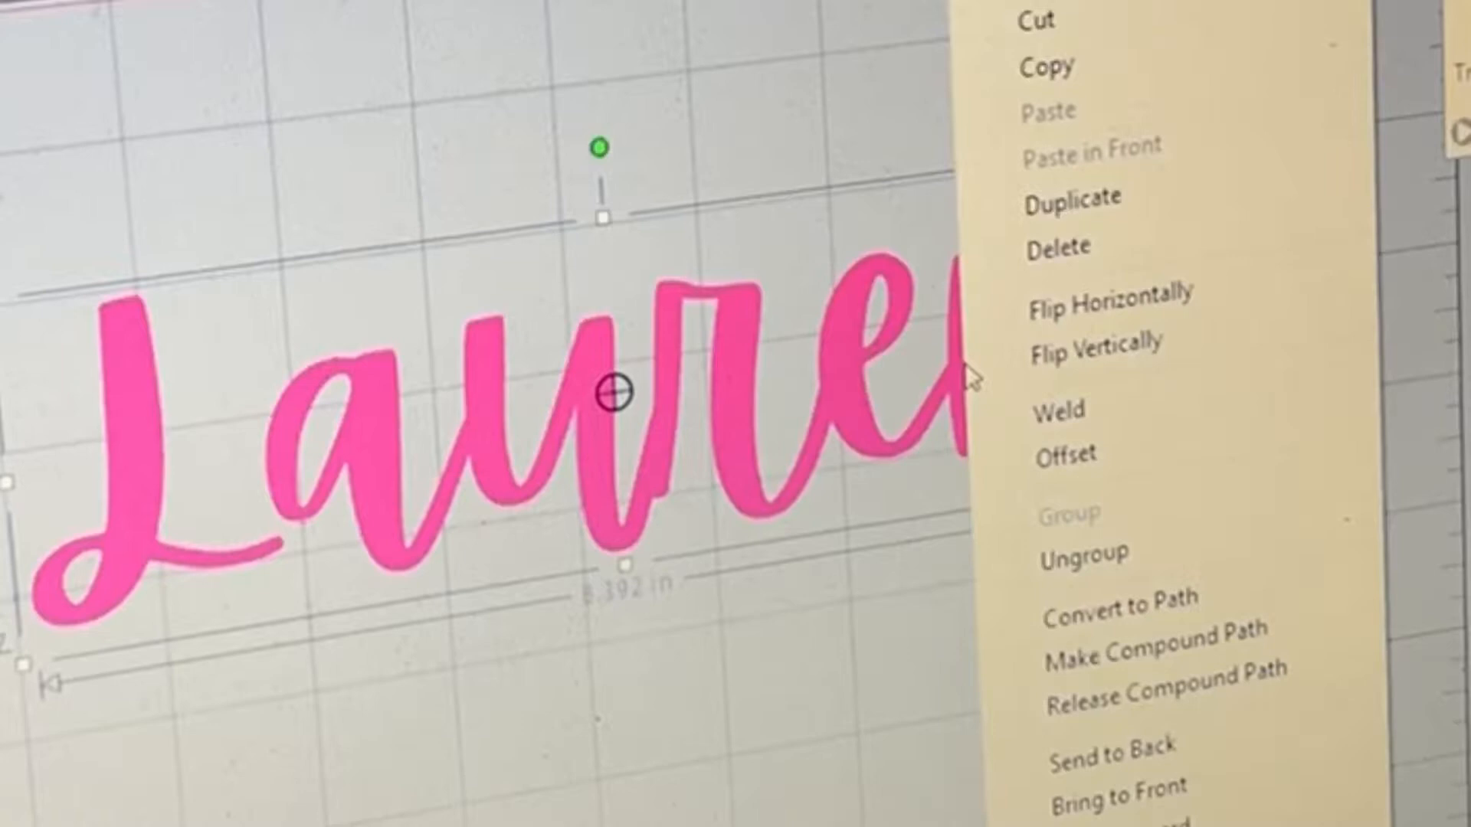
# - Add a rounded 0.400-inch offset around Lauren and fill it black
pyautogui.click(1065, 453)
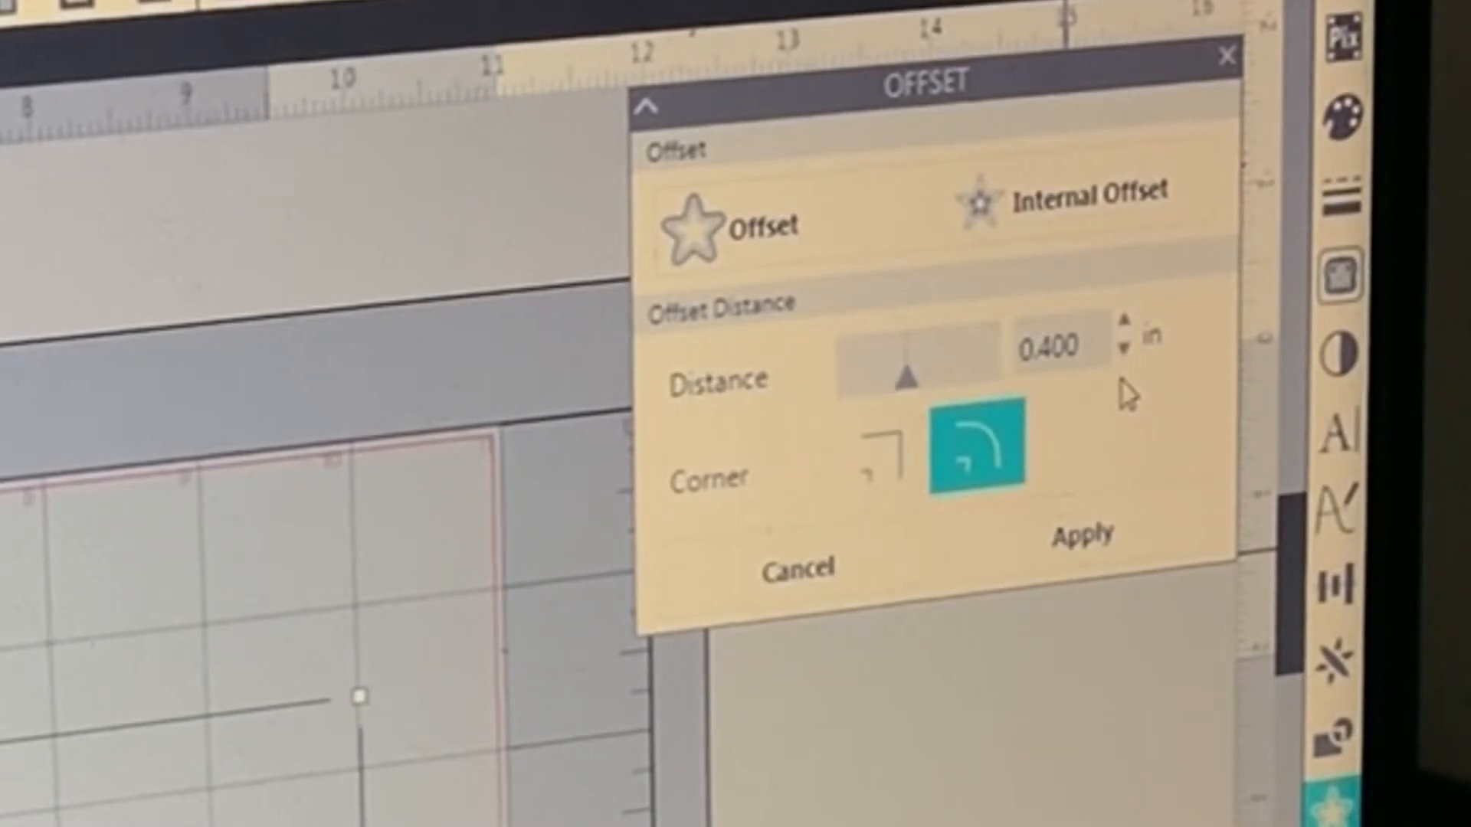
pyautogui.click(1079, 535)
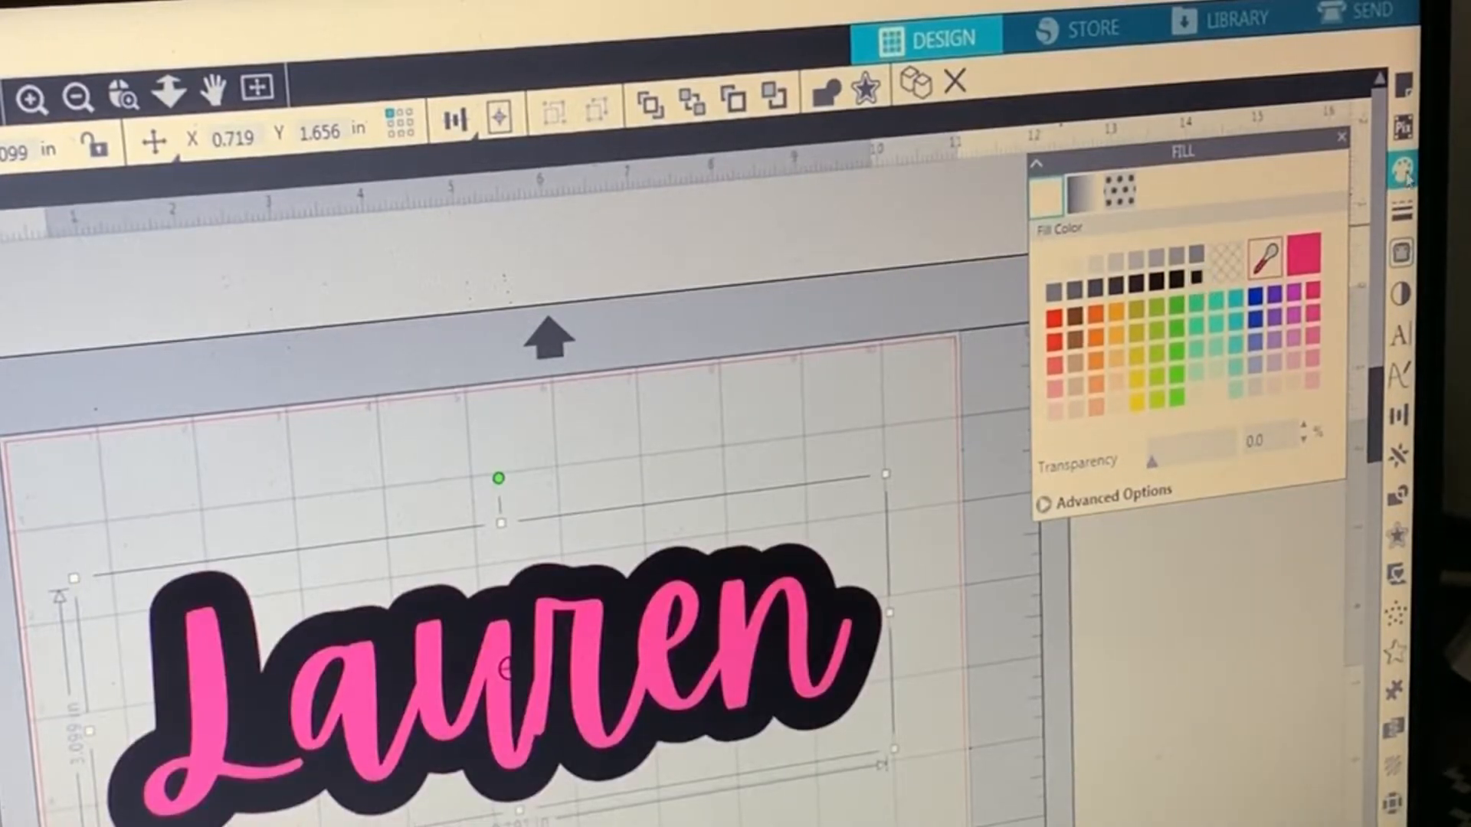
pyautogui.click(1402, 212)
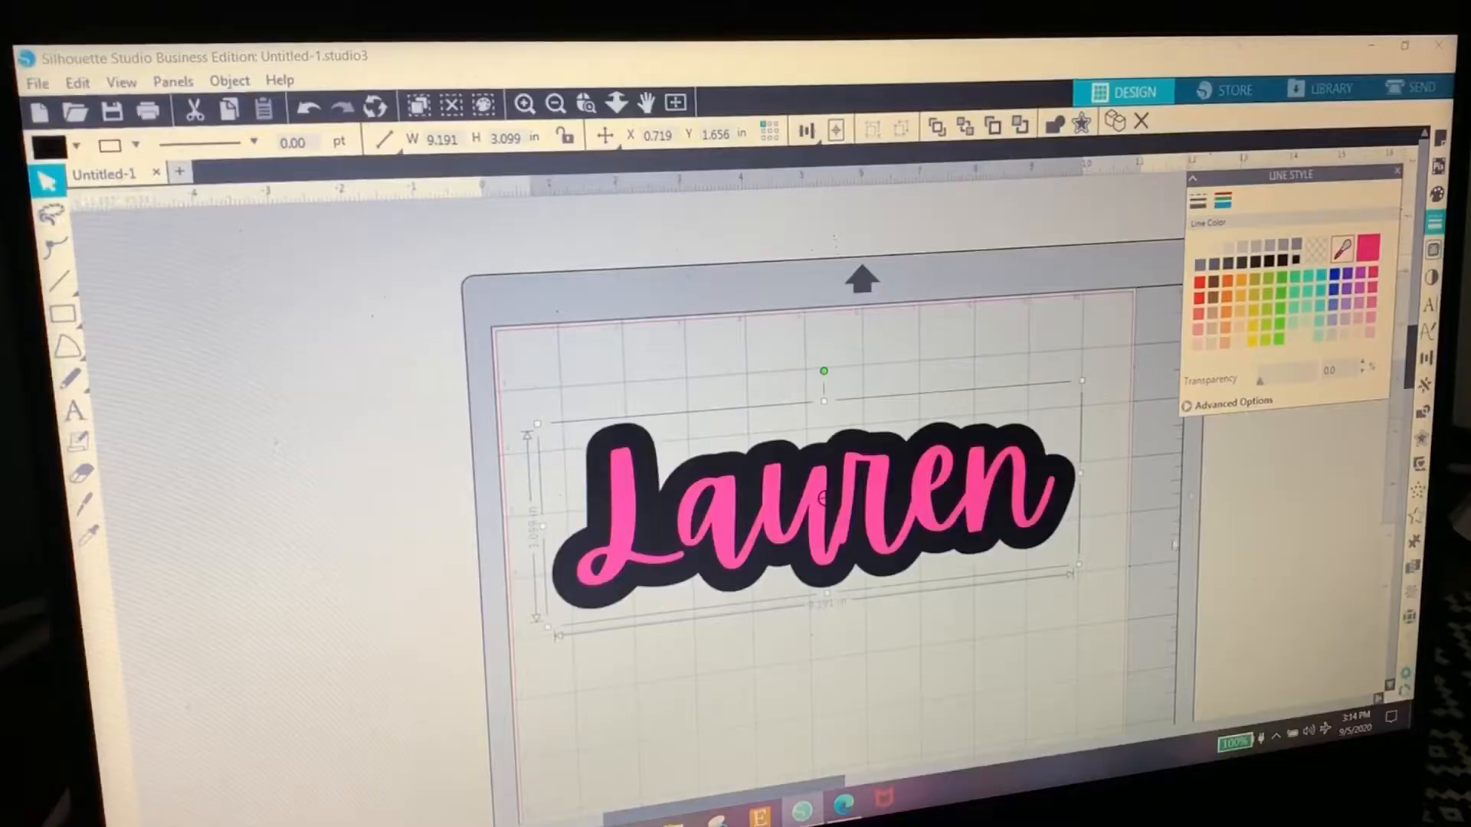
pyautogui.click(1117, 573)
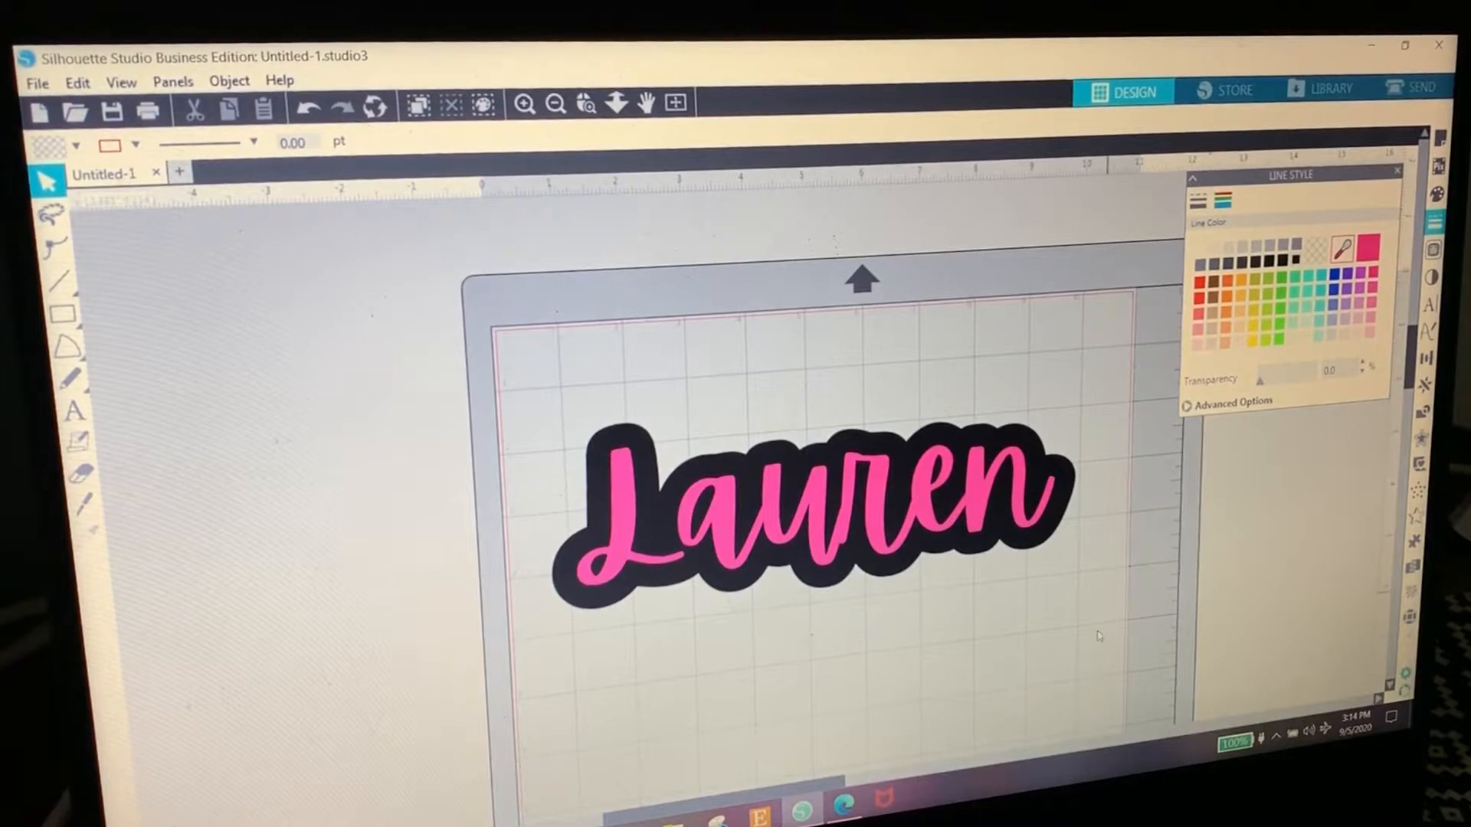
# - Draw a small donut ring beside the name's left end and fill it black
pyautogui.click(63, 344)
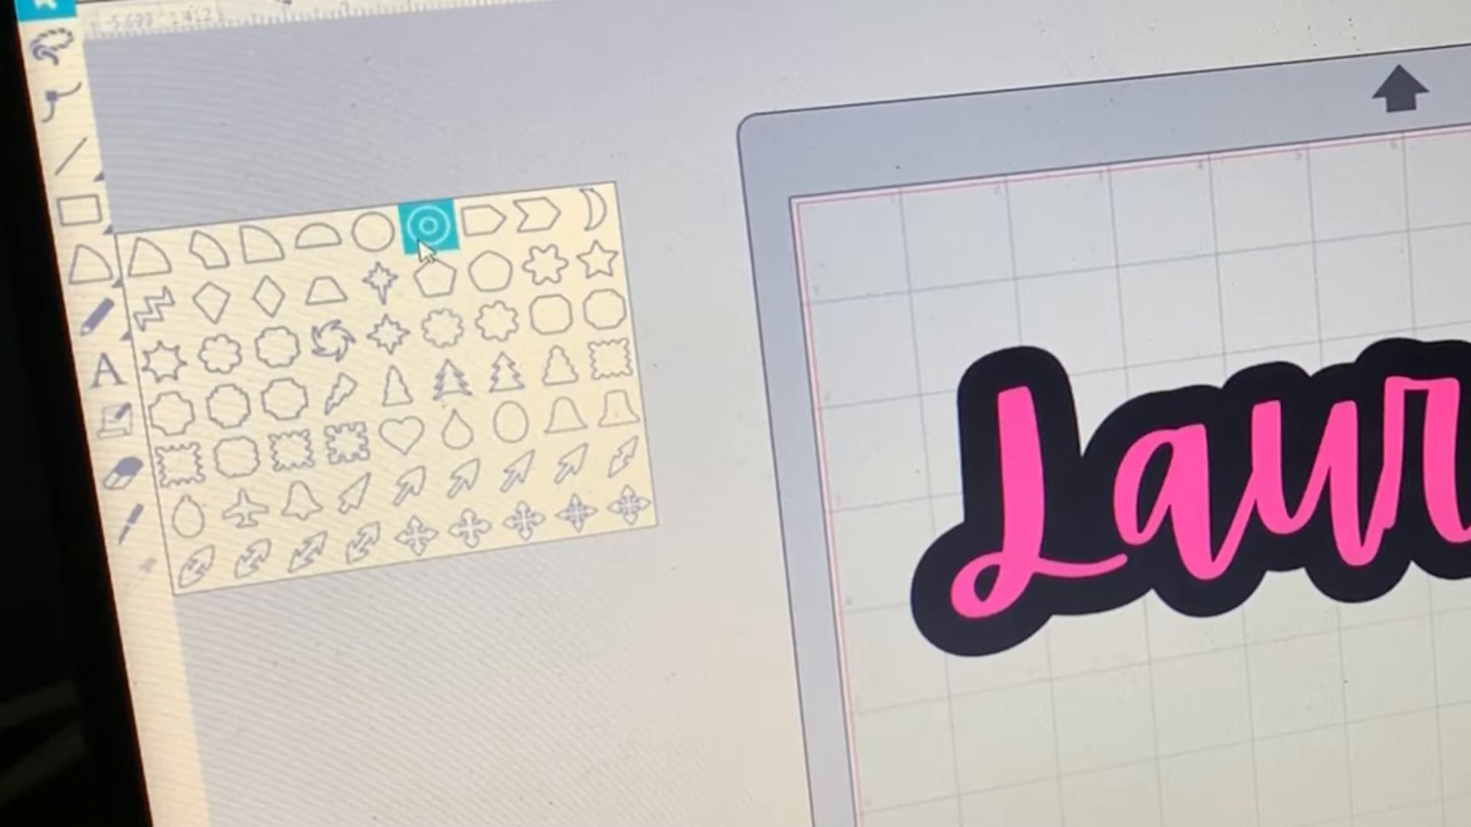
pyautogui.click(431, 223)
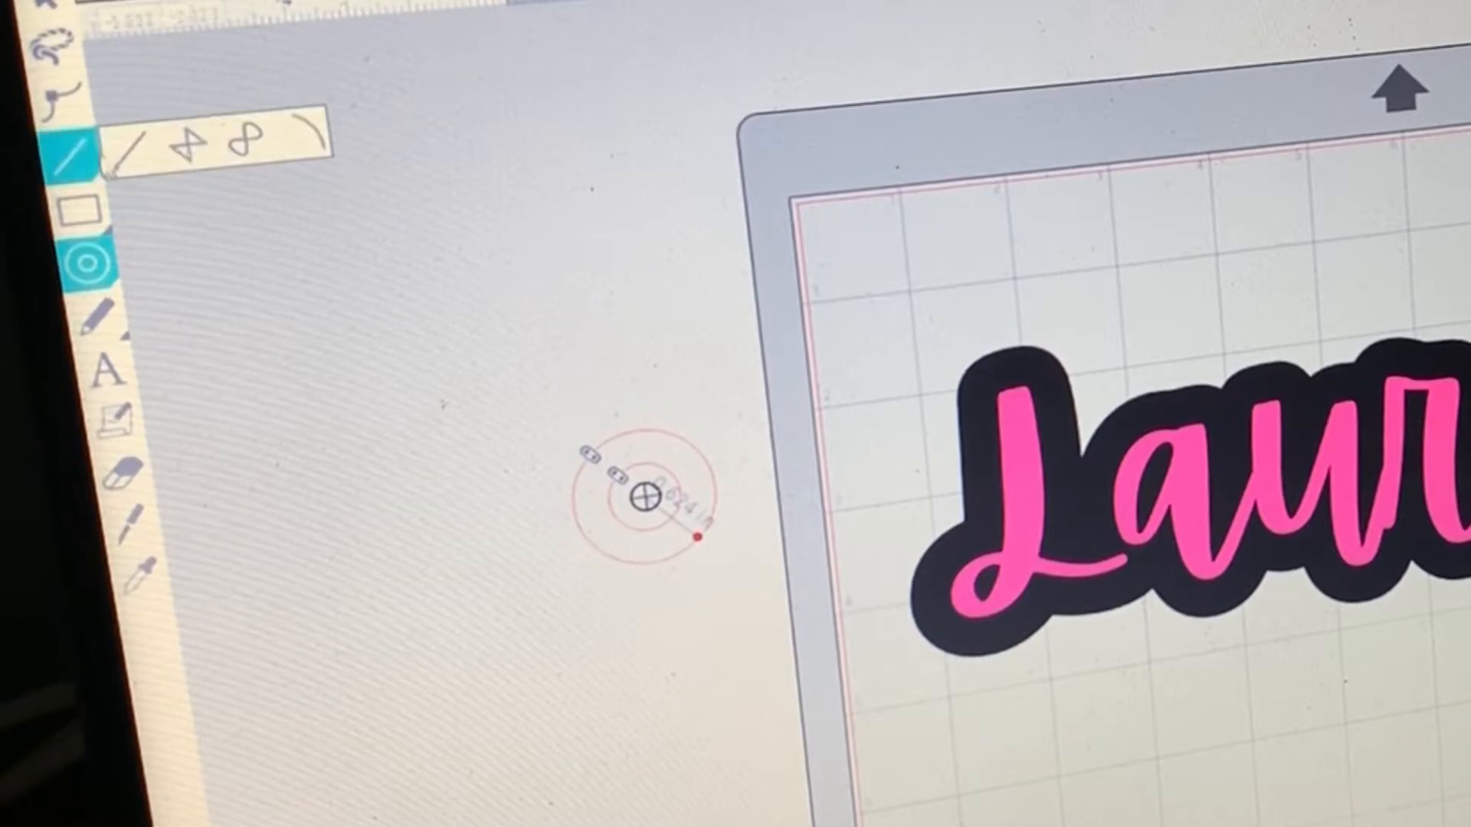
pyautogui.click(85, 260)
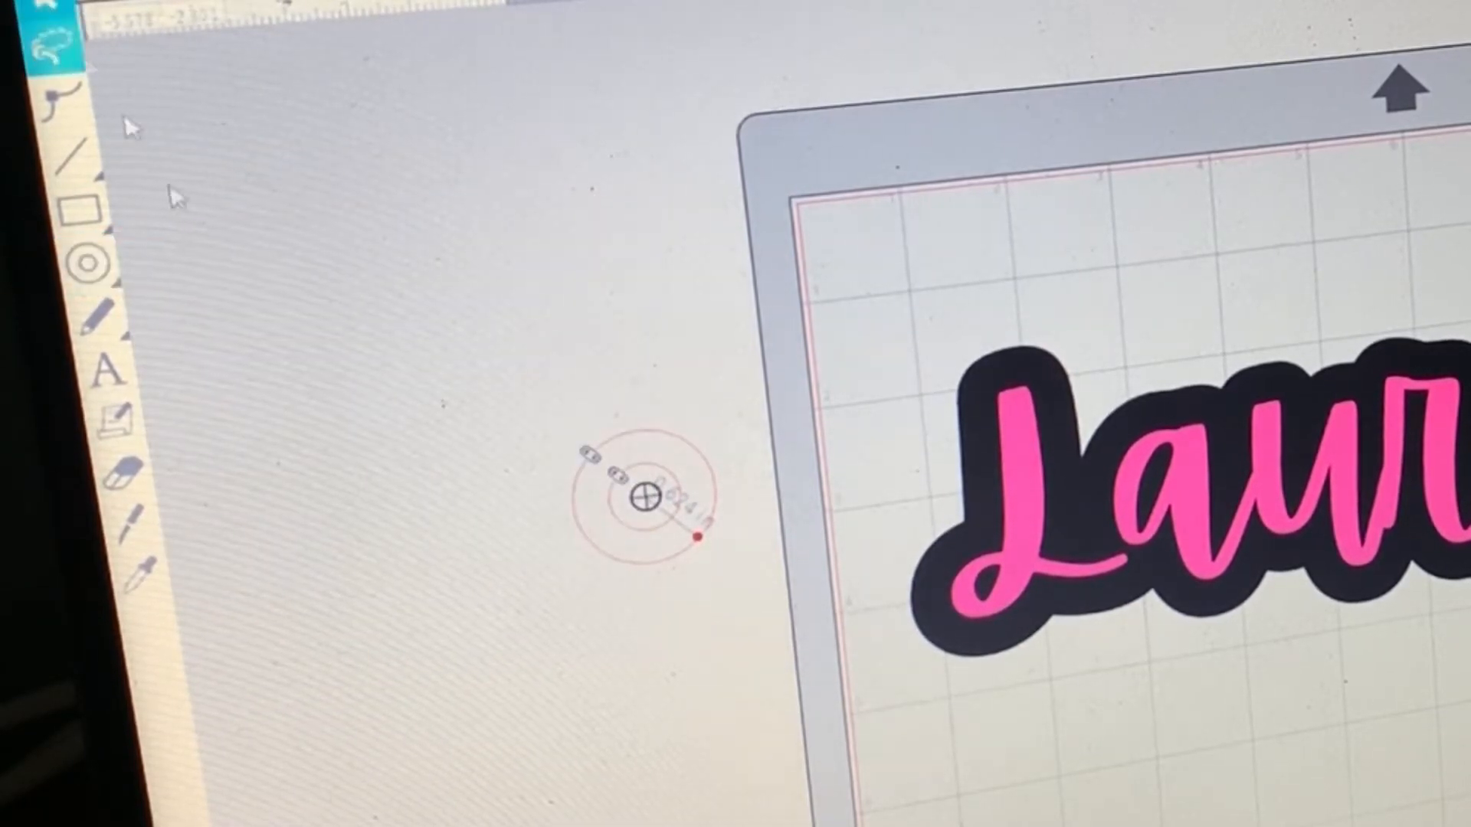
pyautogui.click(89, 264)
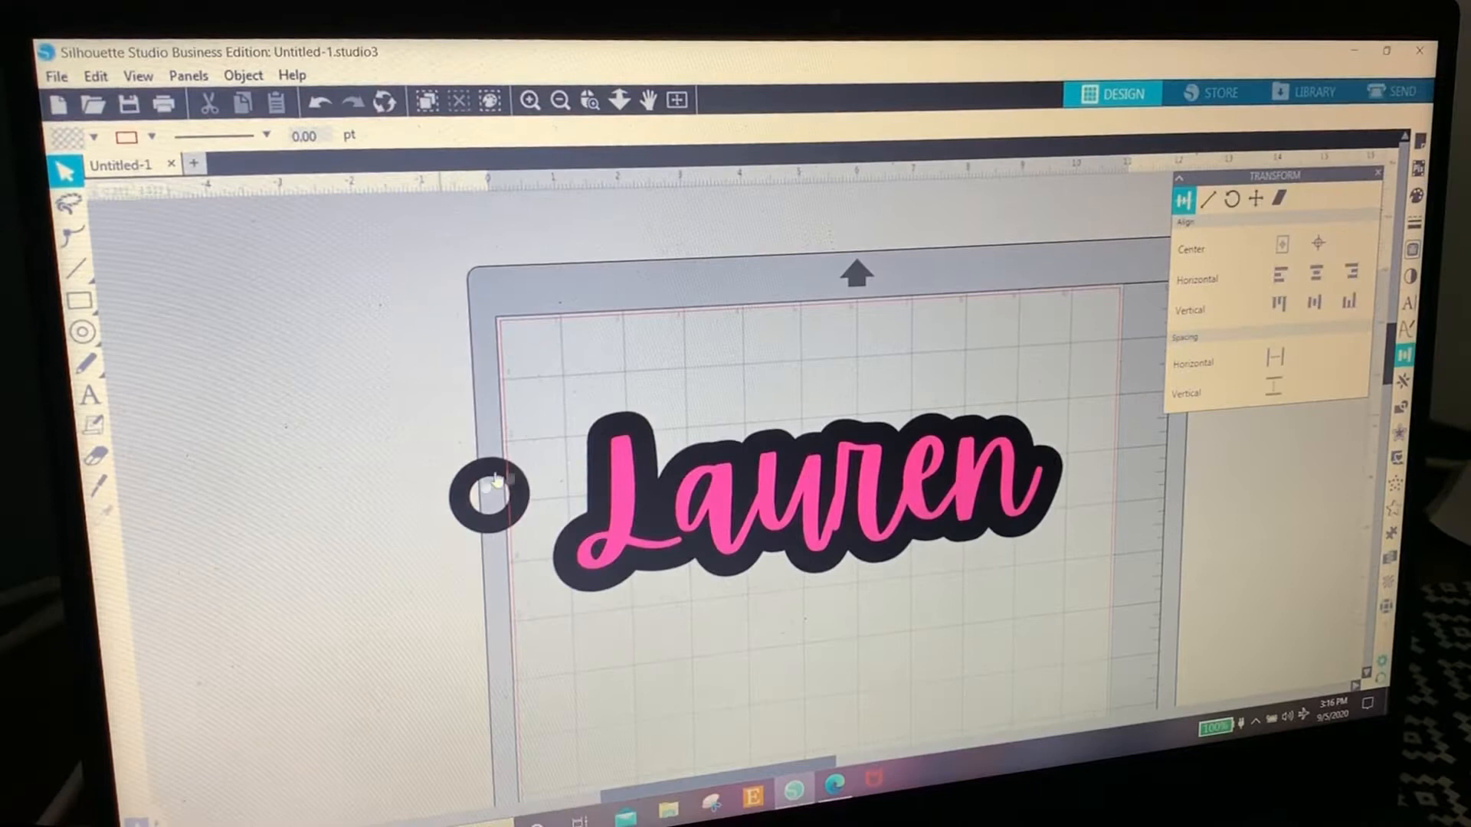
# - Move the ring onto the offset's left edge and weld both into one shape
pyautogui.click(488, 494)
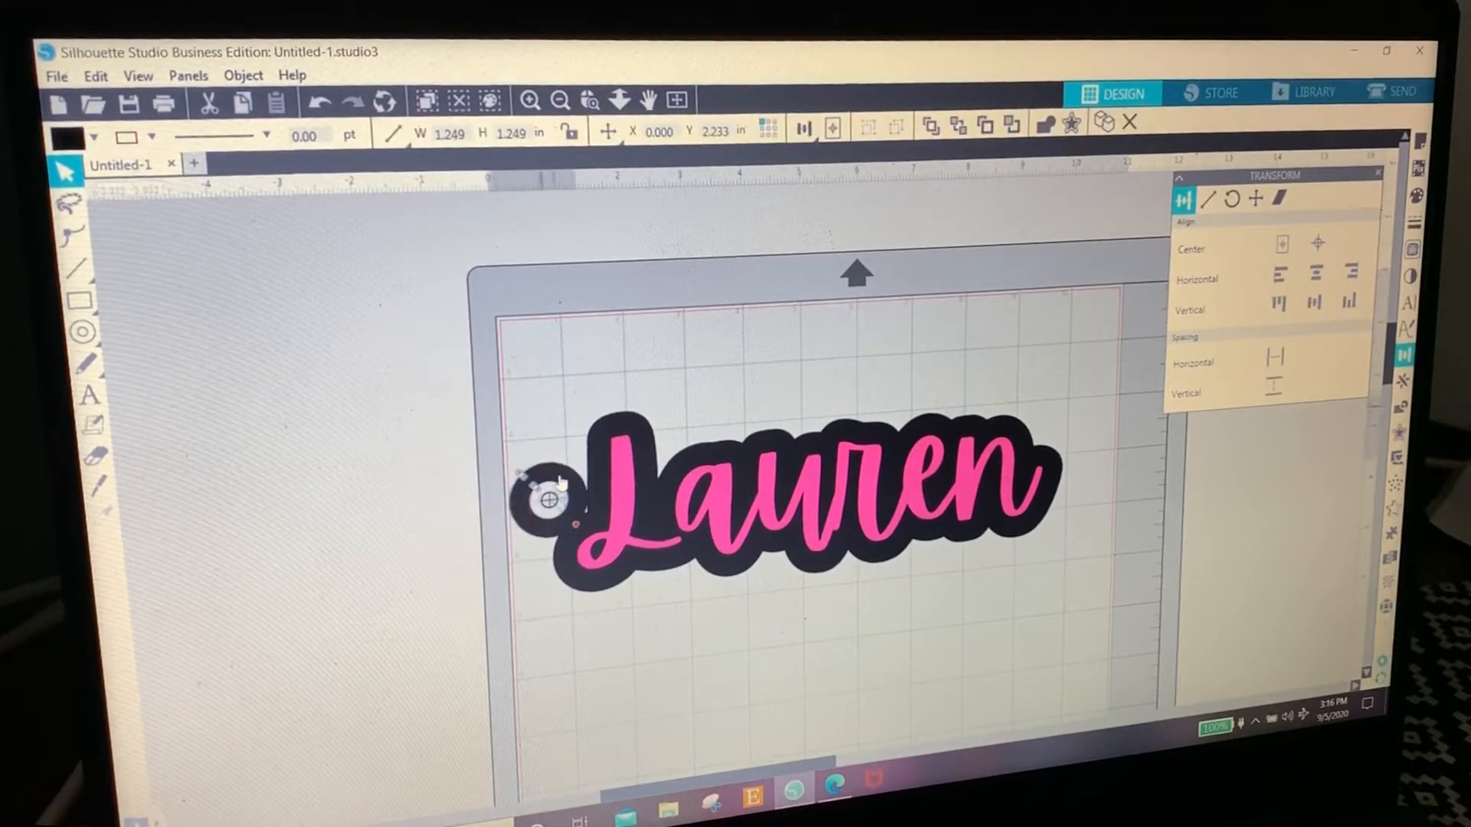
pyautogui.moveTo(549, 497); pyautogui.dragTo(577, 506)
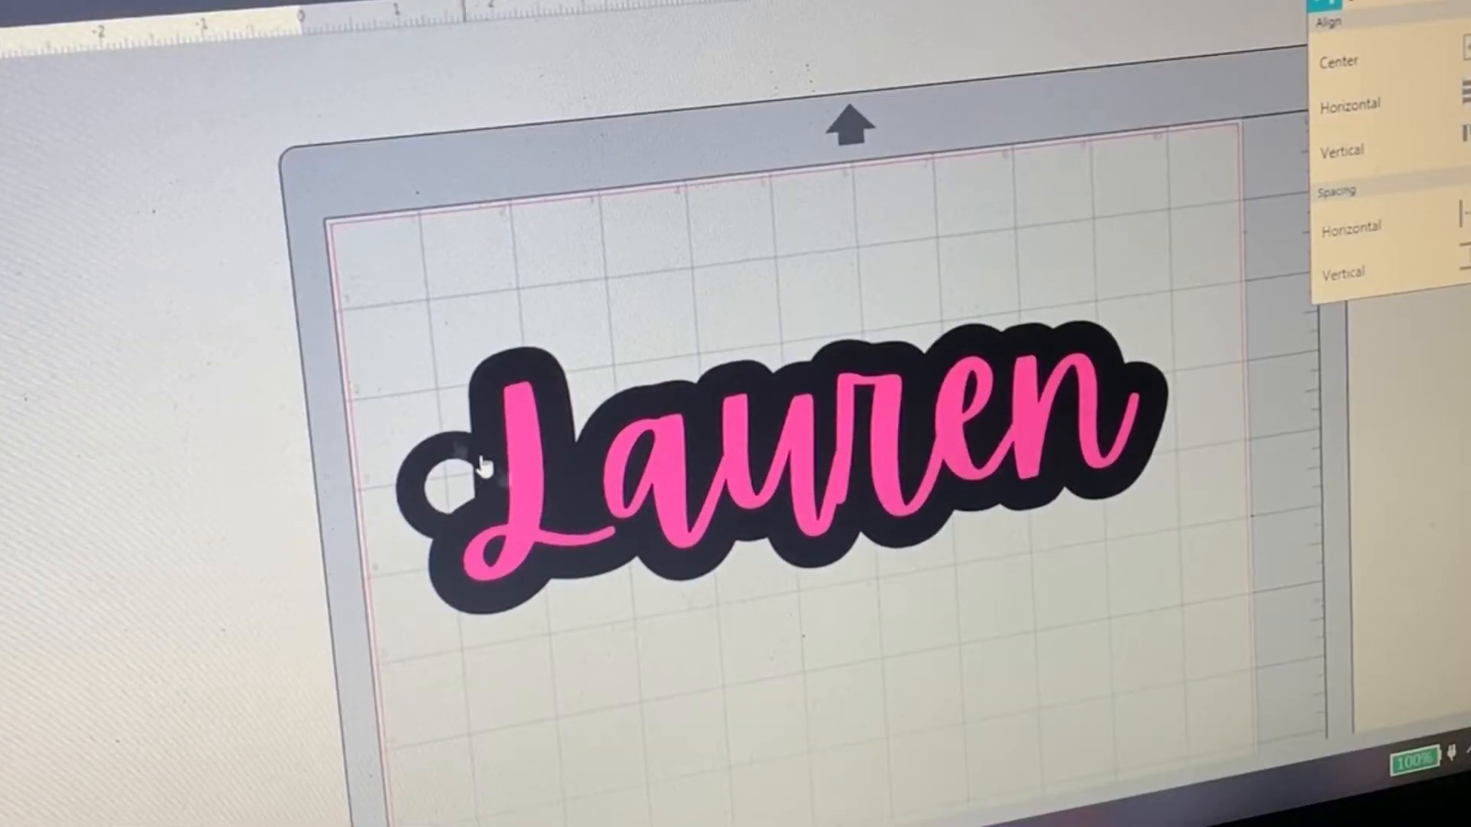
pyautogui.click(478, 469)
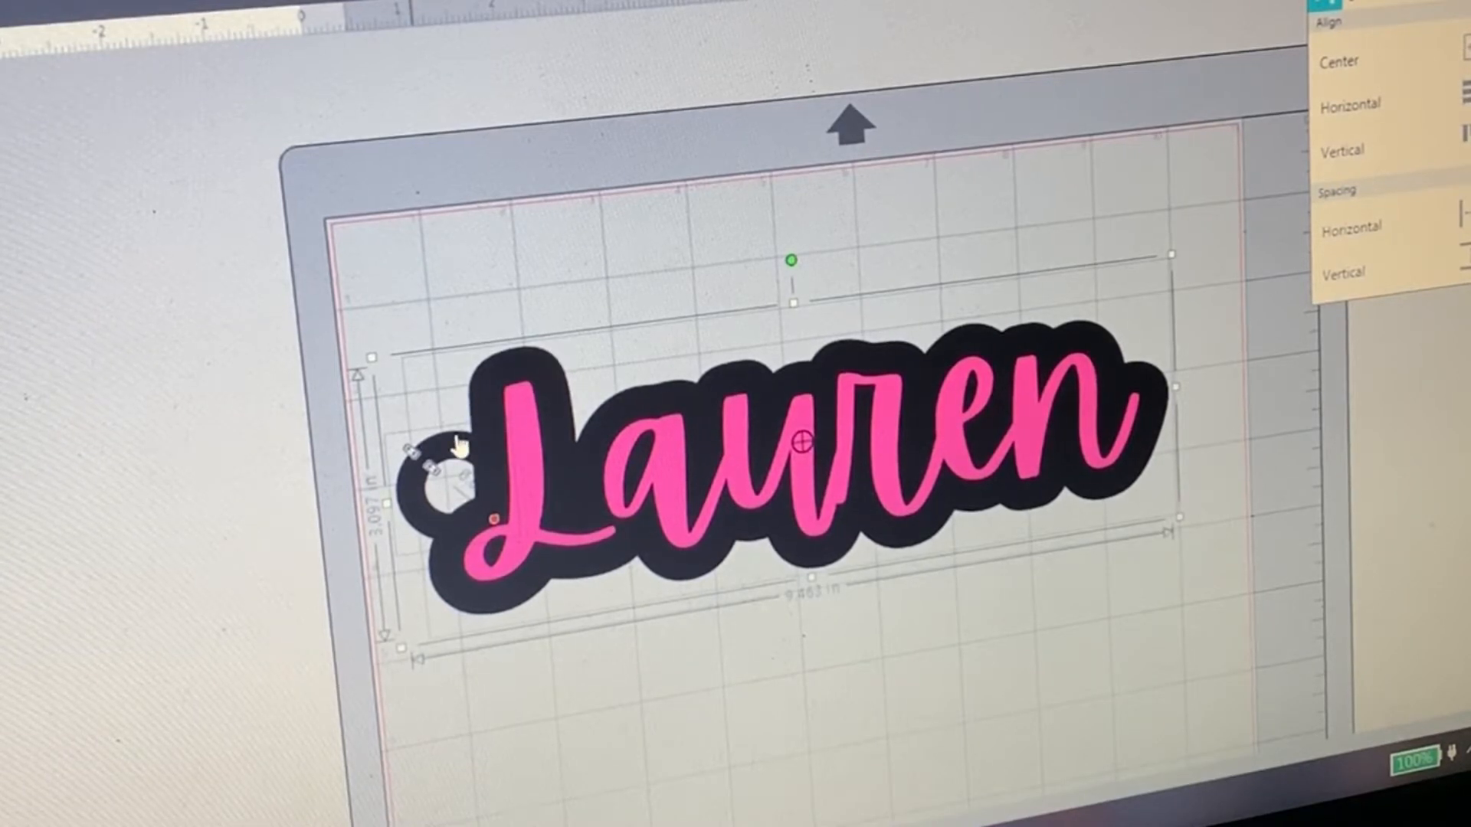
pyautogui.rightClick(469, 417)
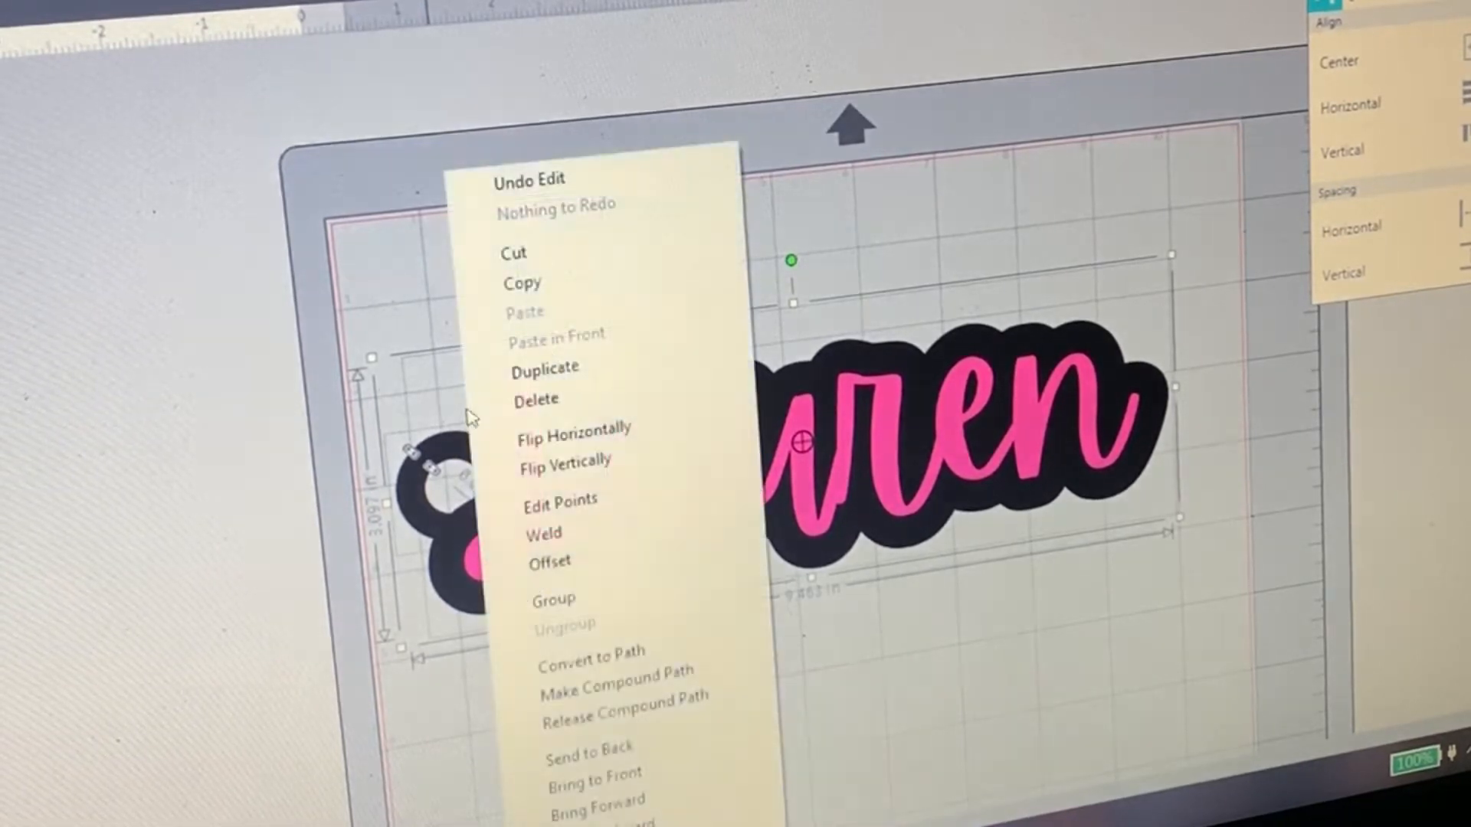
pyautogui.moveTo(572, 537)
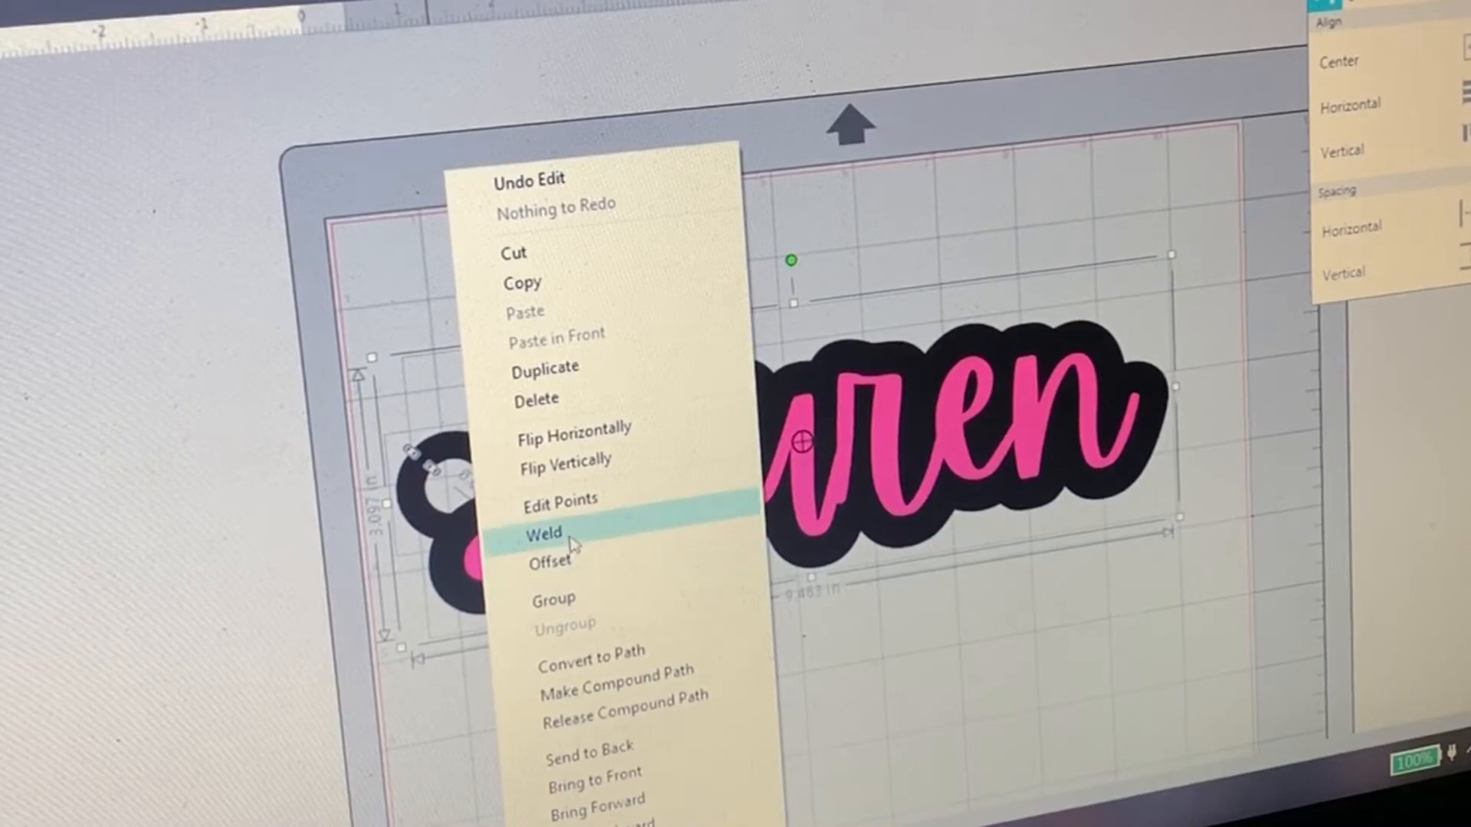
pyautogui.click(543, 534)
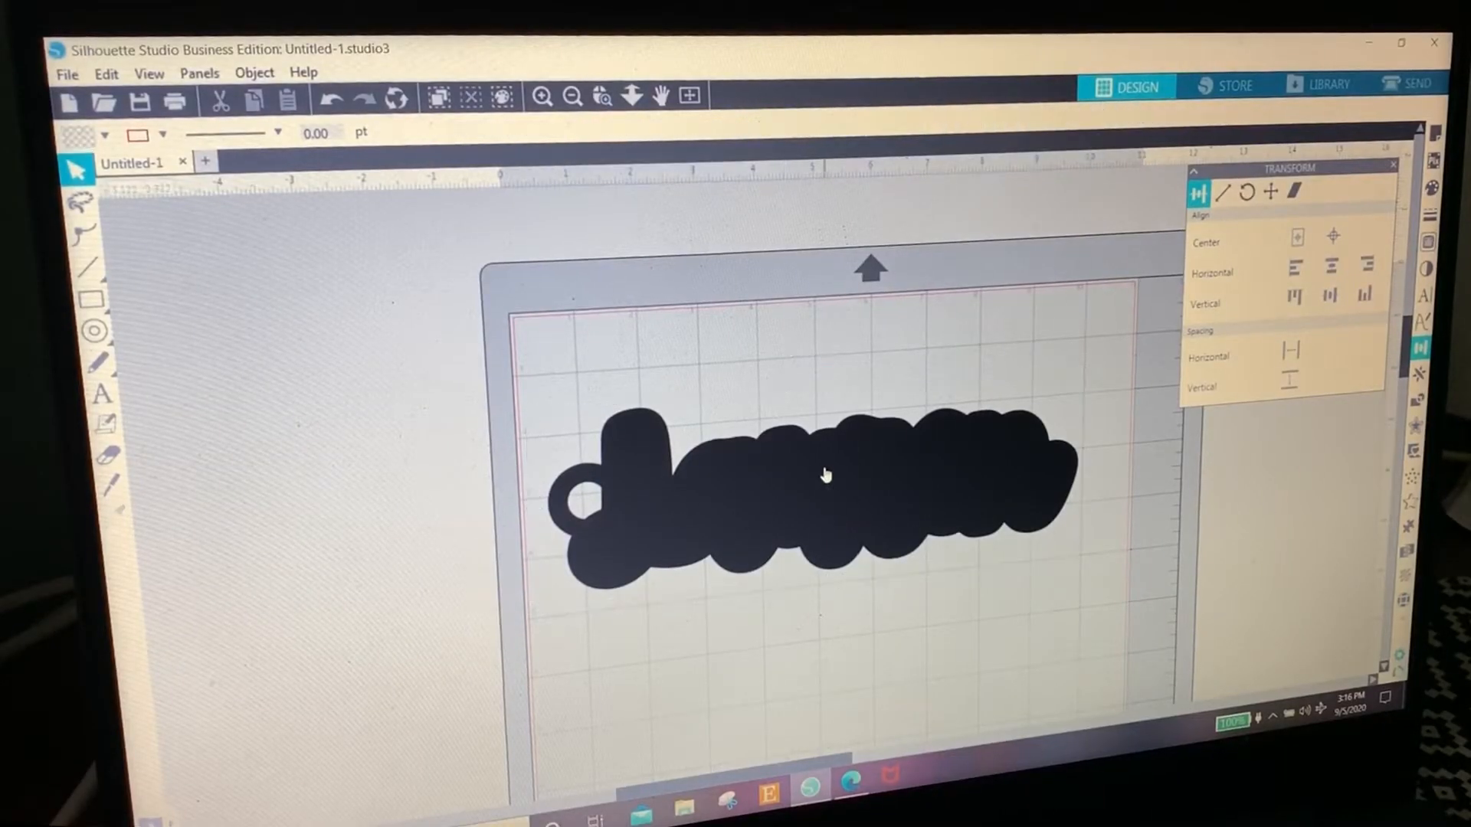
# - Adjust the keychain through its right-click menu and drag it to the mat's top-left corner
pyautogui.rightClick(826, 473)
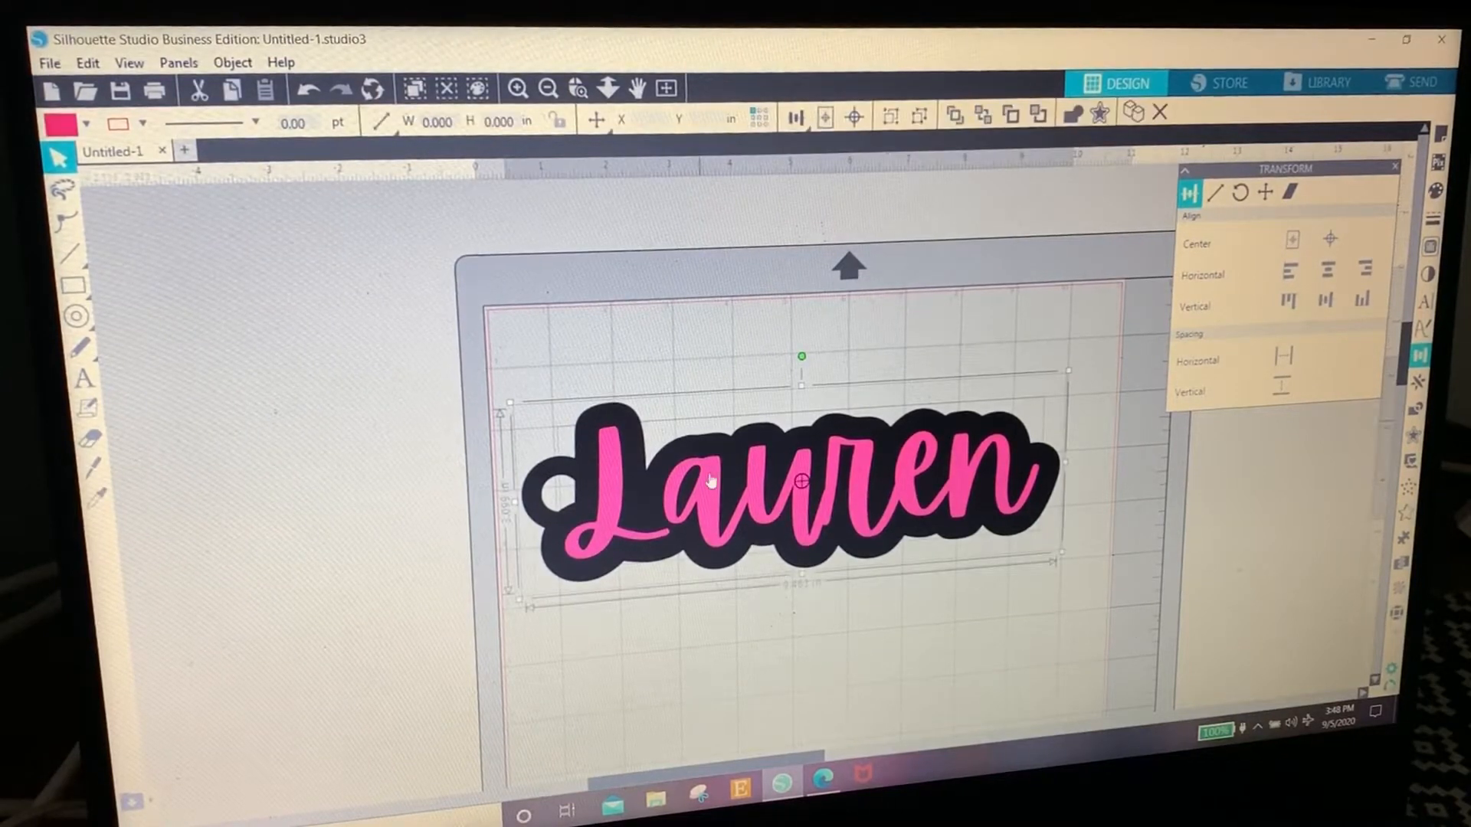
pyautogui.click(1075, 563)
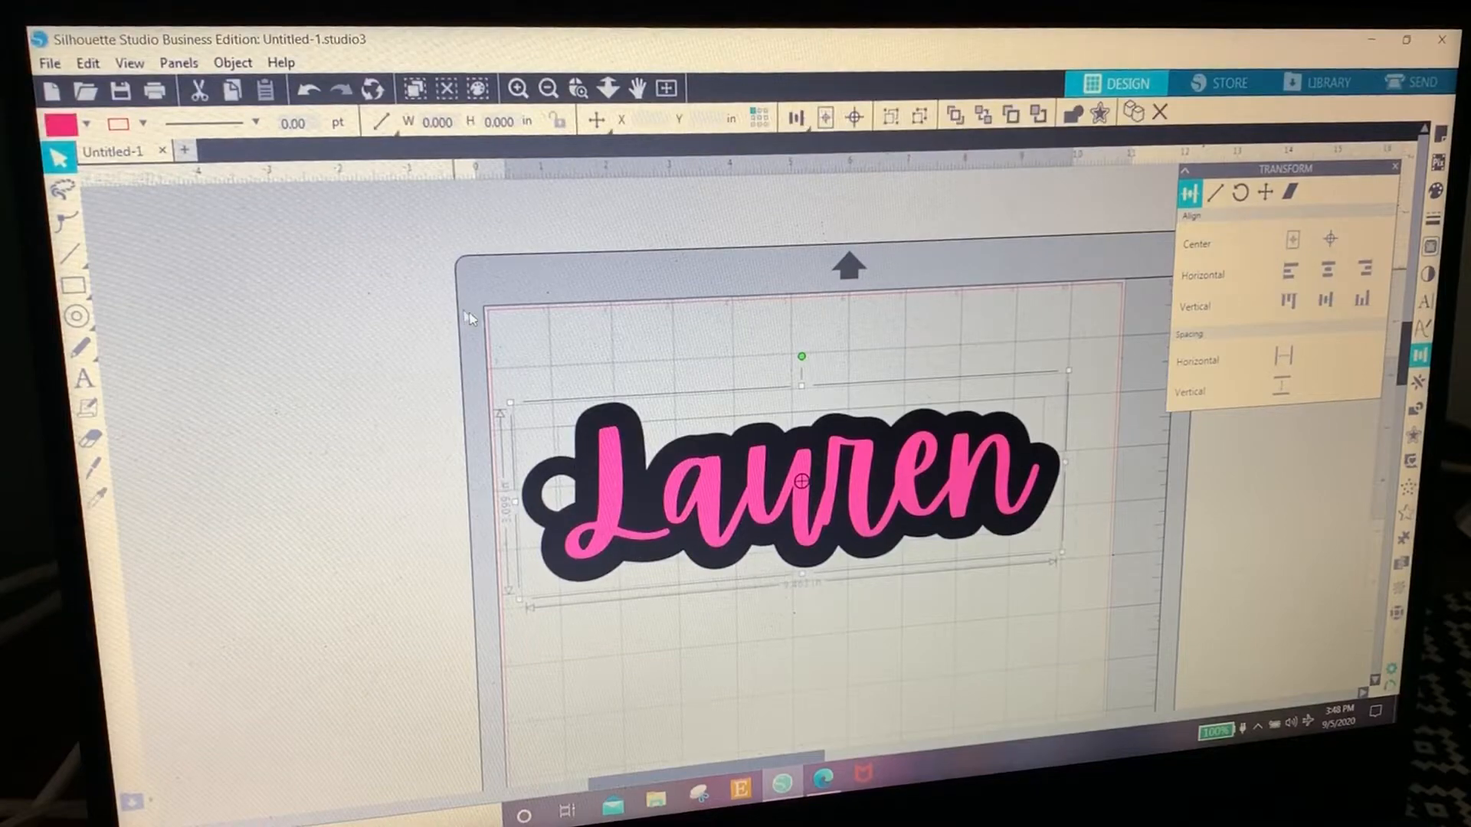
pyautogui.rightClick(802, 478)
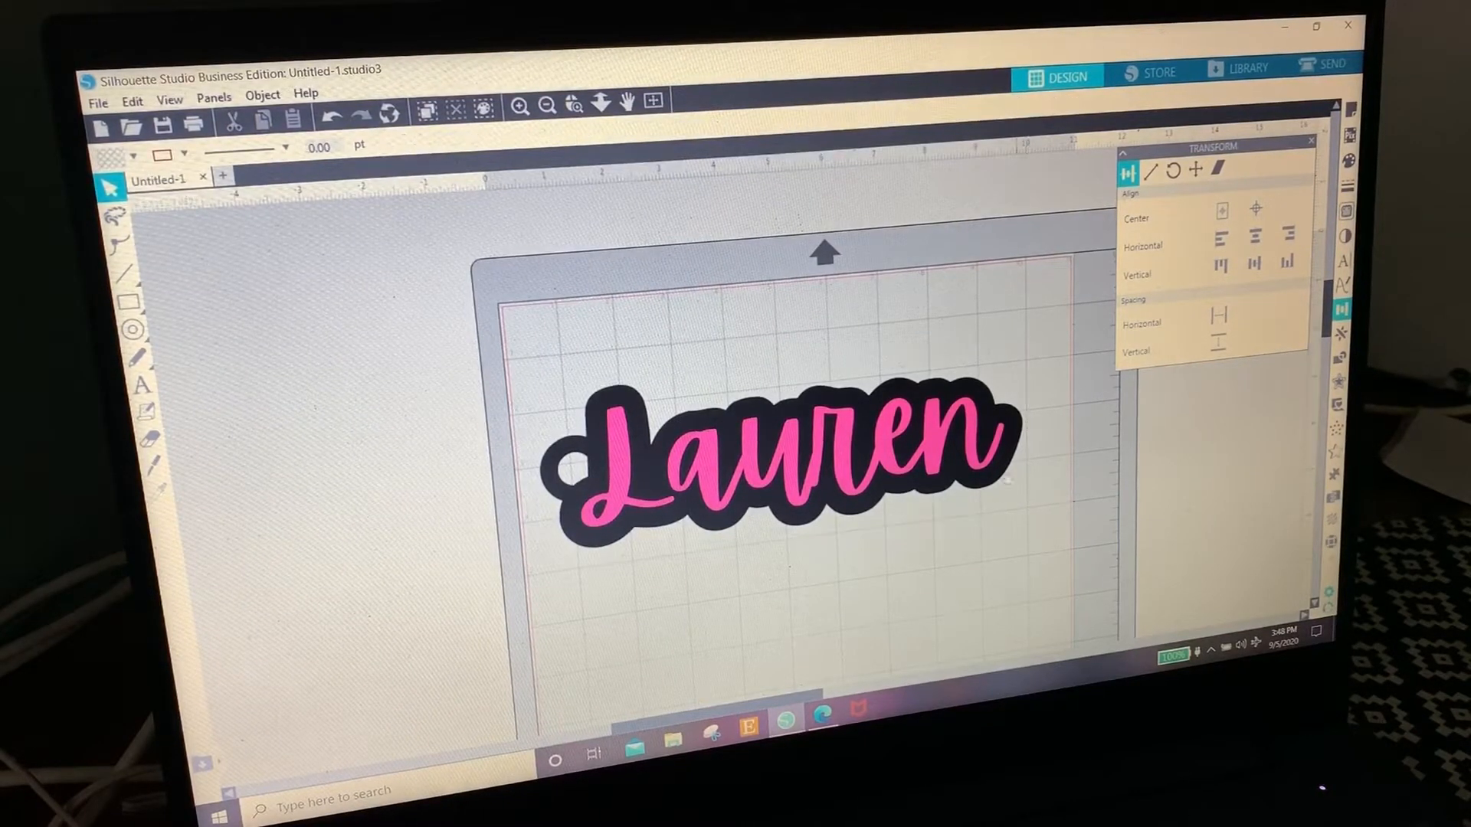
pyautogui.click(778, 451)
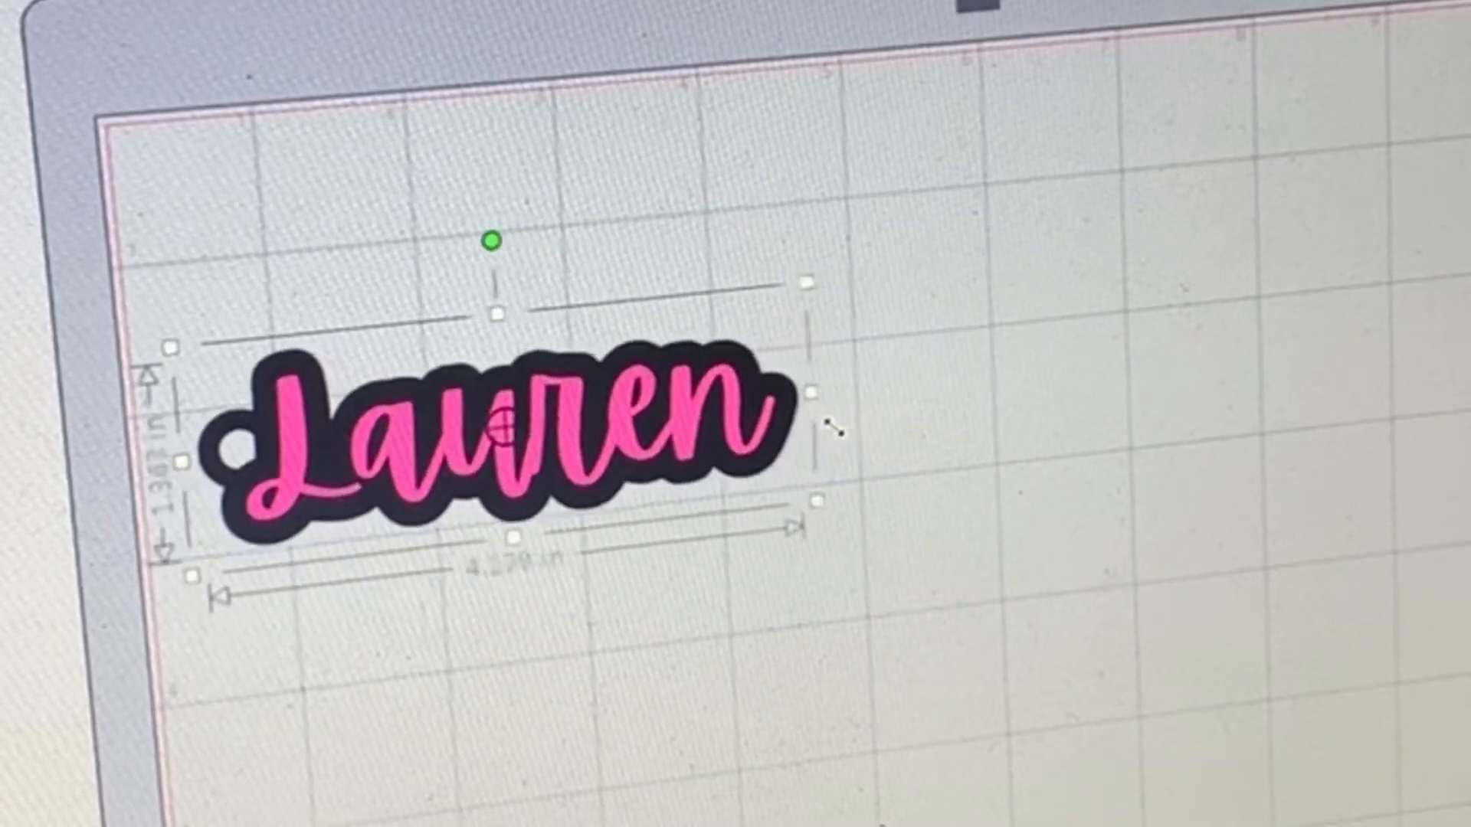
pyautogui.moveTo(819, 526); pyautogui.dragTo(655, 459)
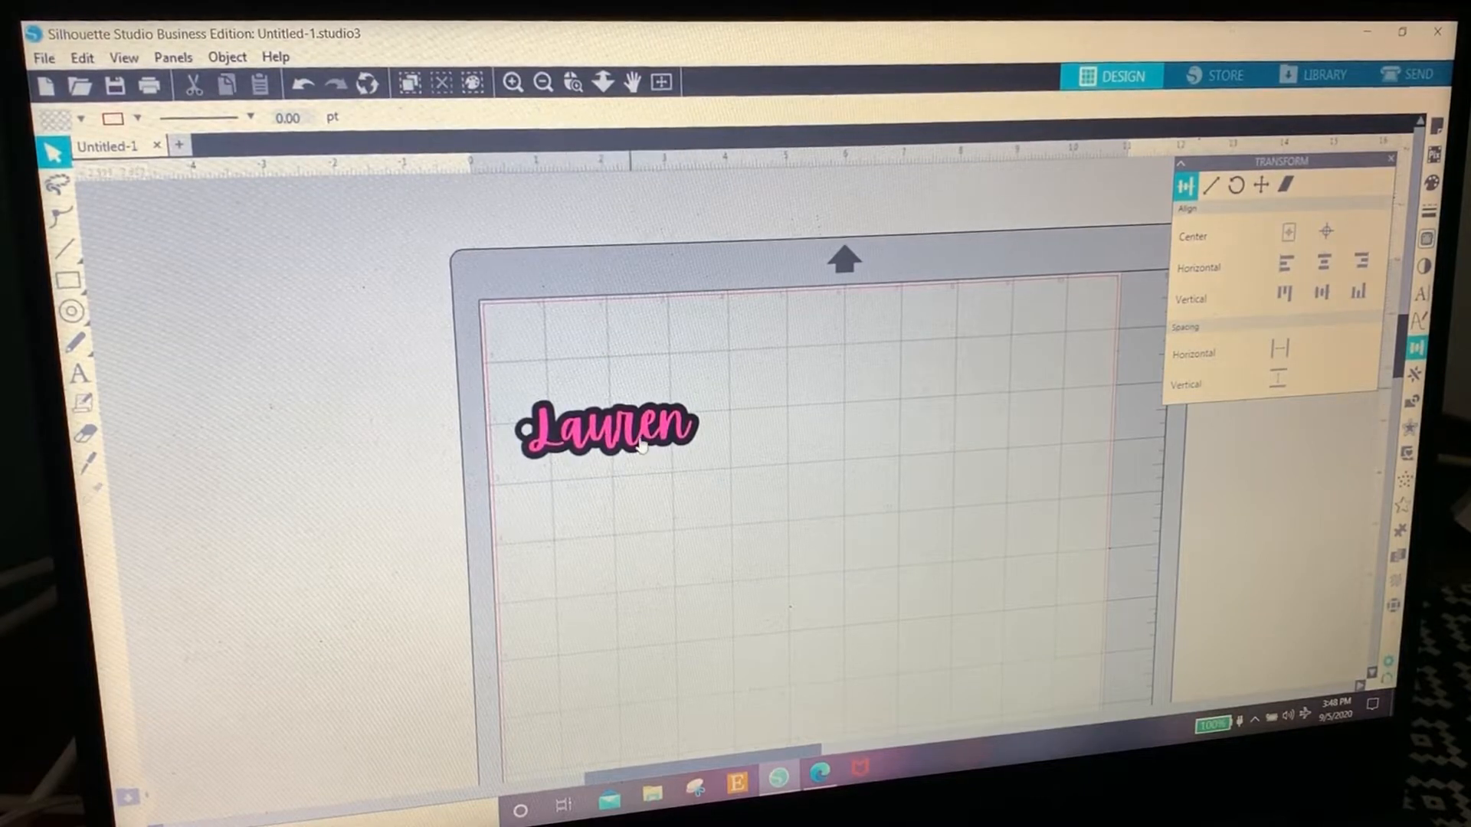
pyautogui.moveTo(608, 426); pyautogui.dragTo(596, 346)
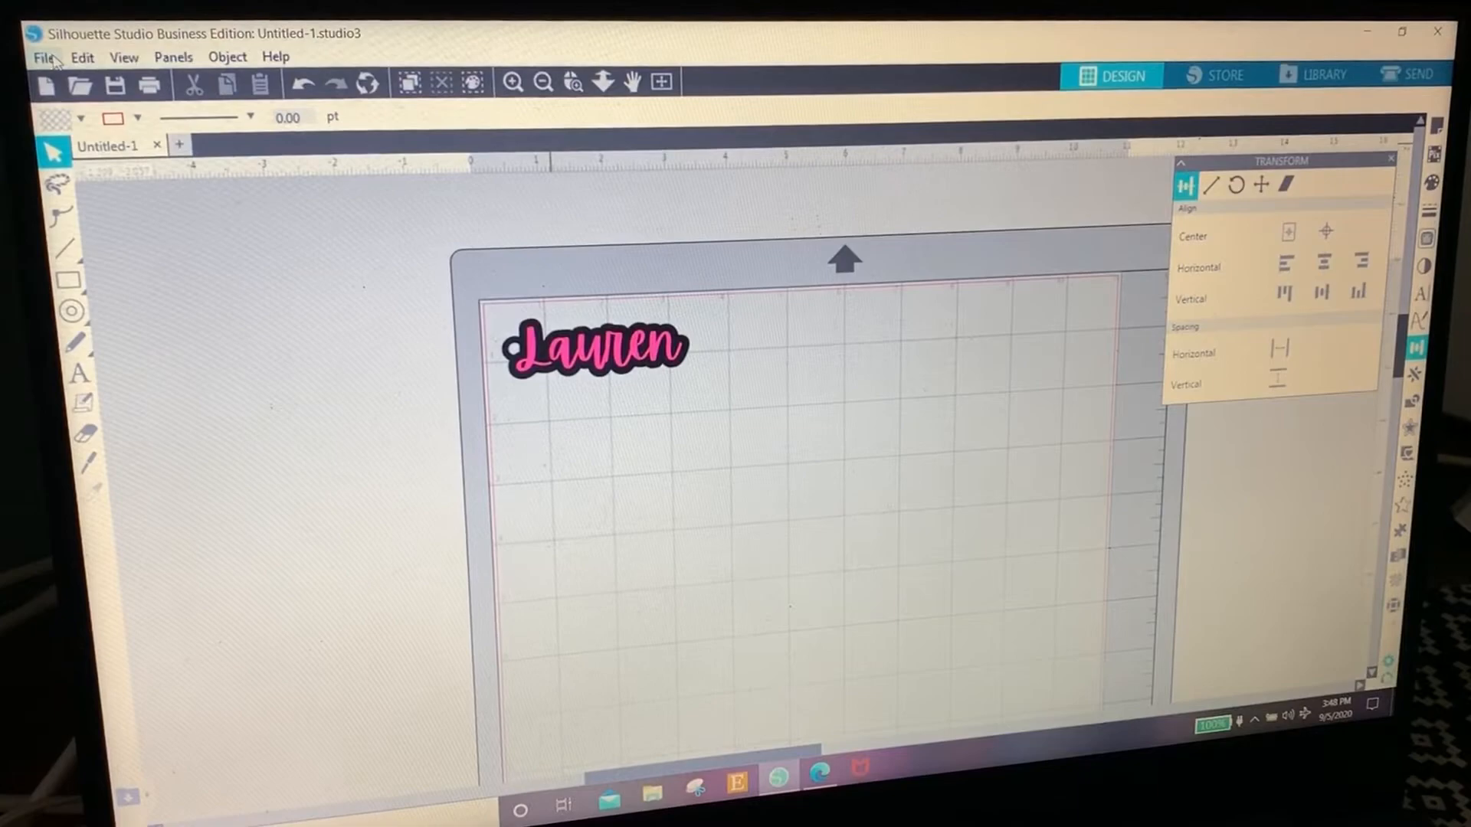
# - Save the design to the hard drive as an SVG named 'keychain svg'
pyautogui.click(82, 56)
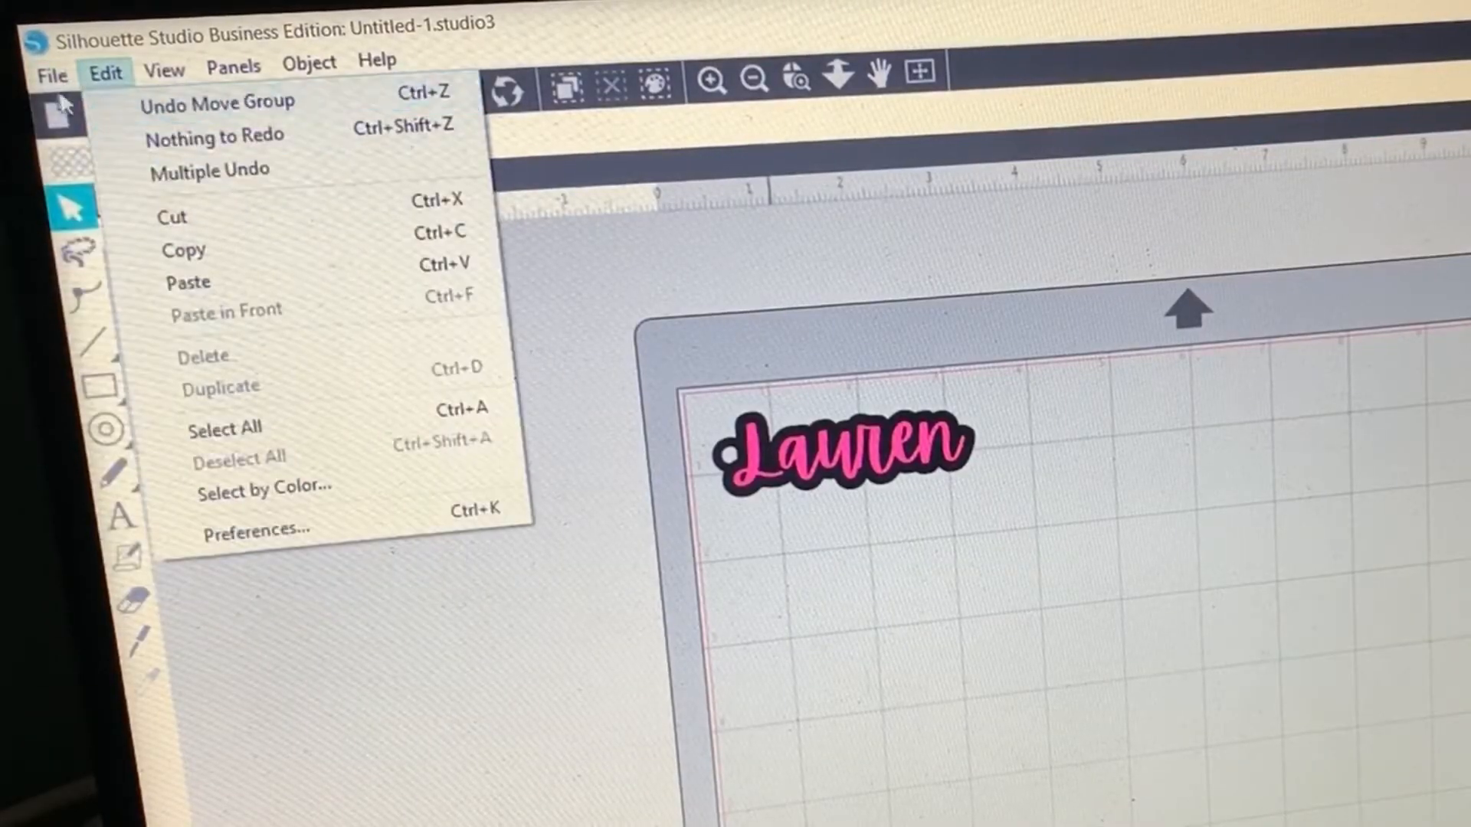
pyautogui.click(51, 74)
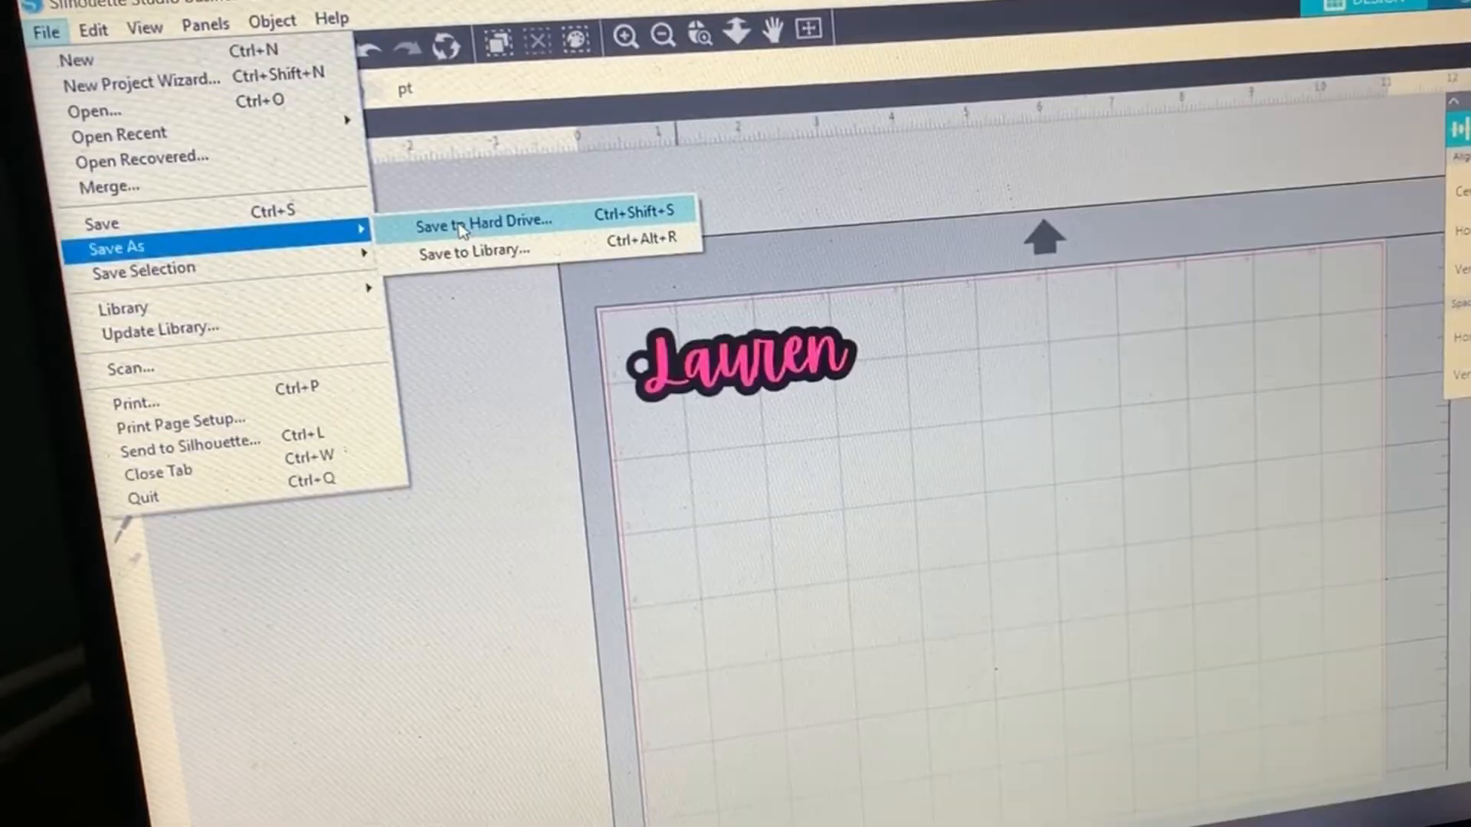
pyautogui.click(480, 220)
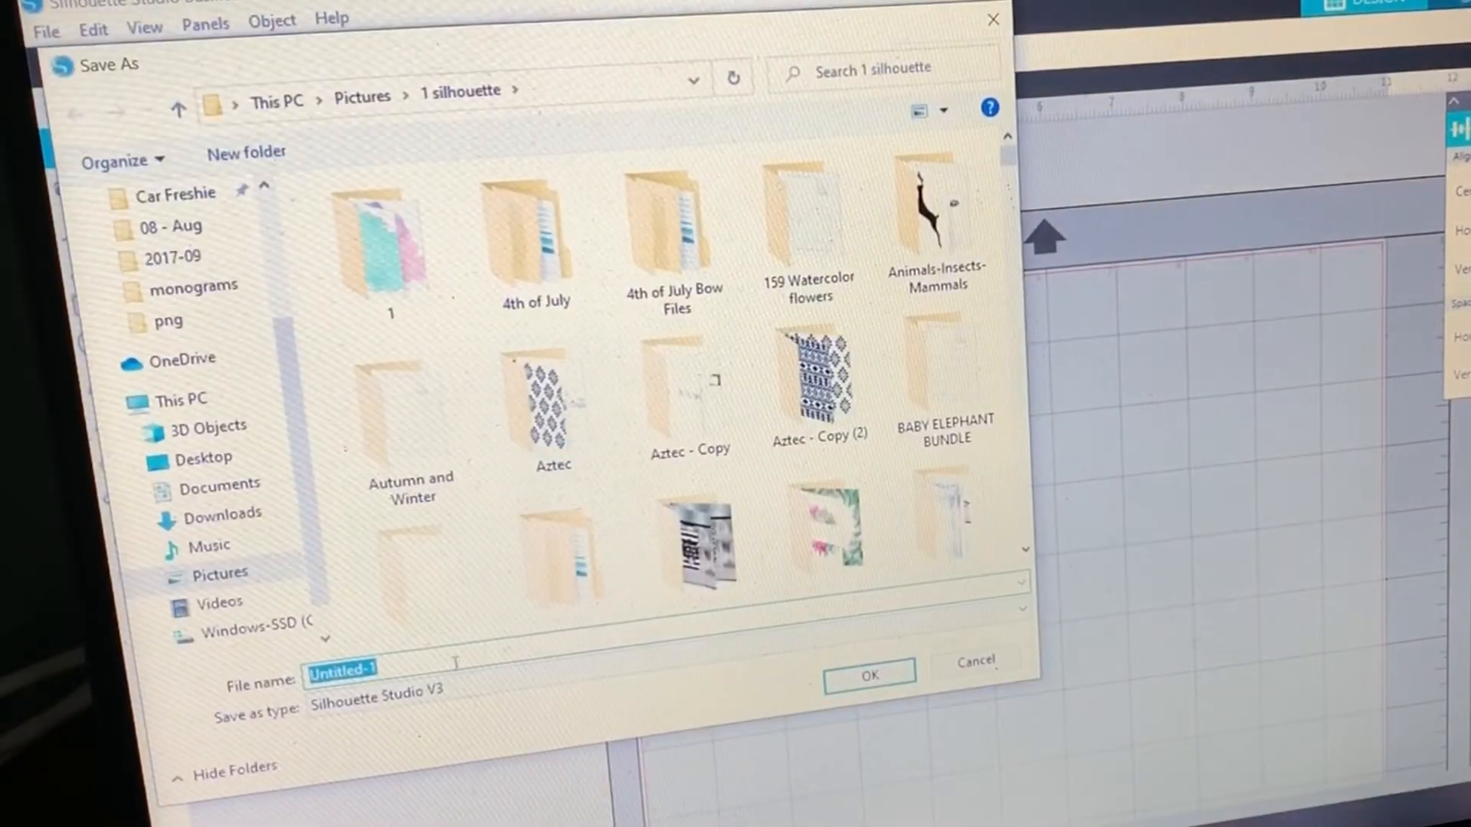
pyautogui.write('k')
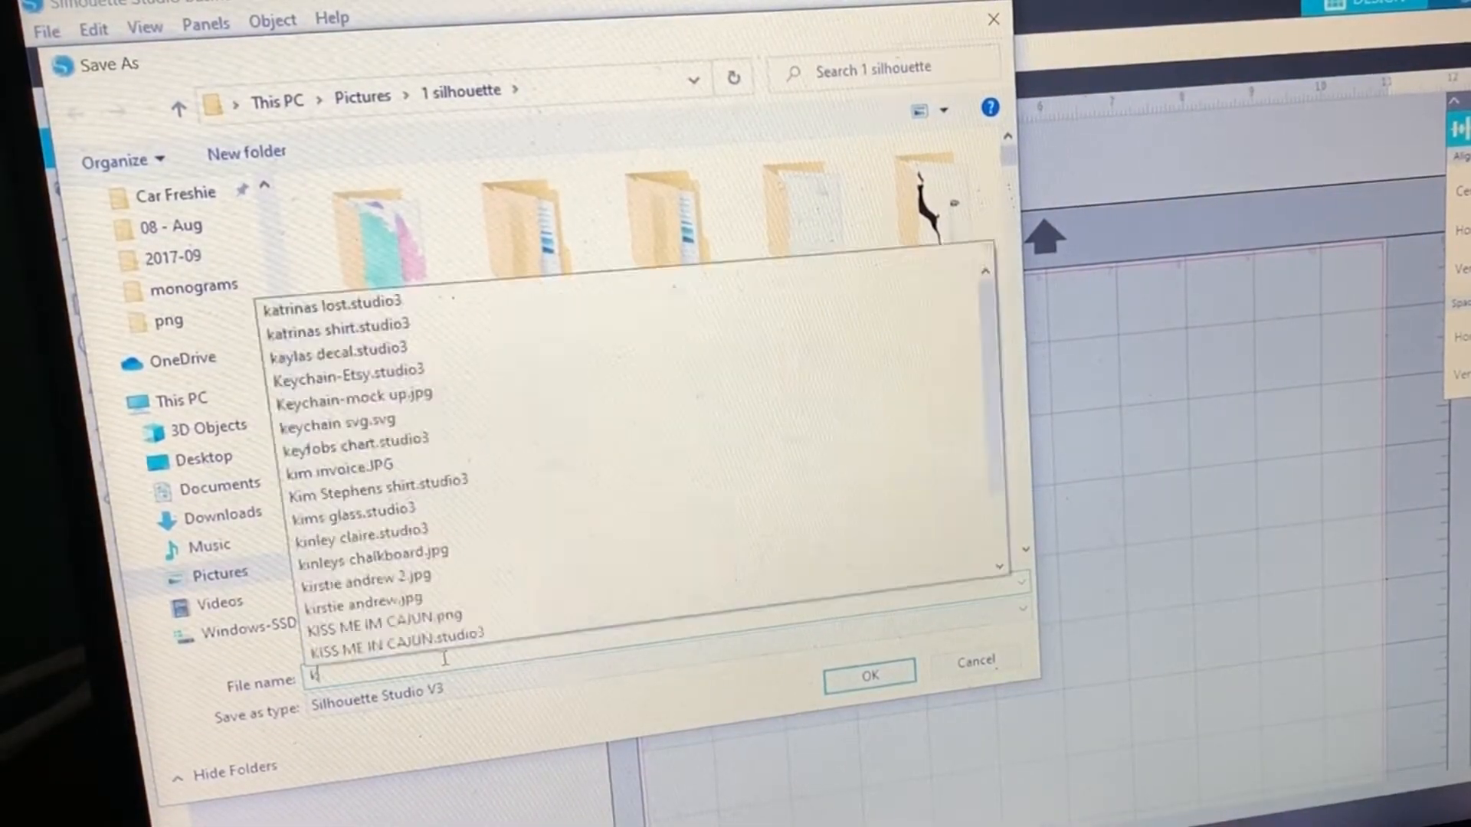
pyautogui.write('eychain')
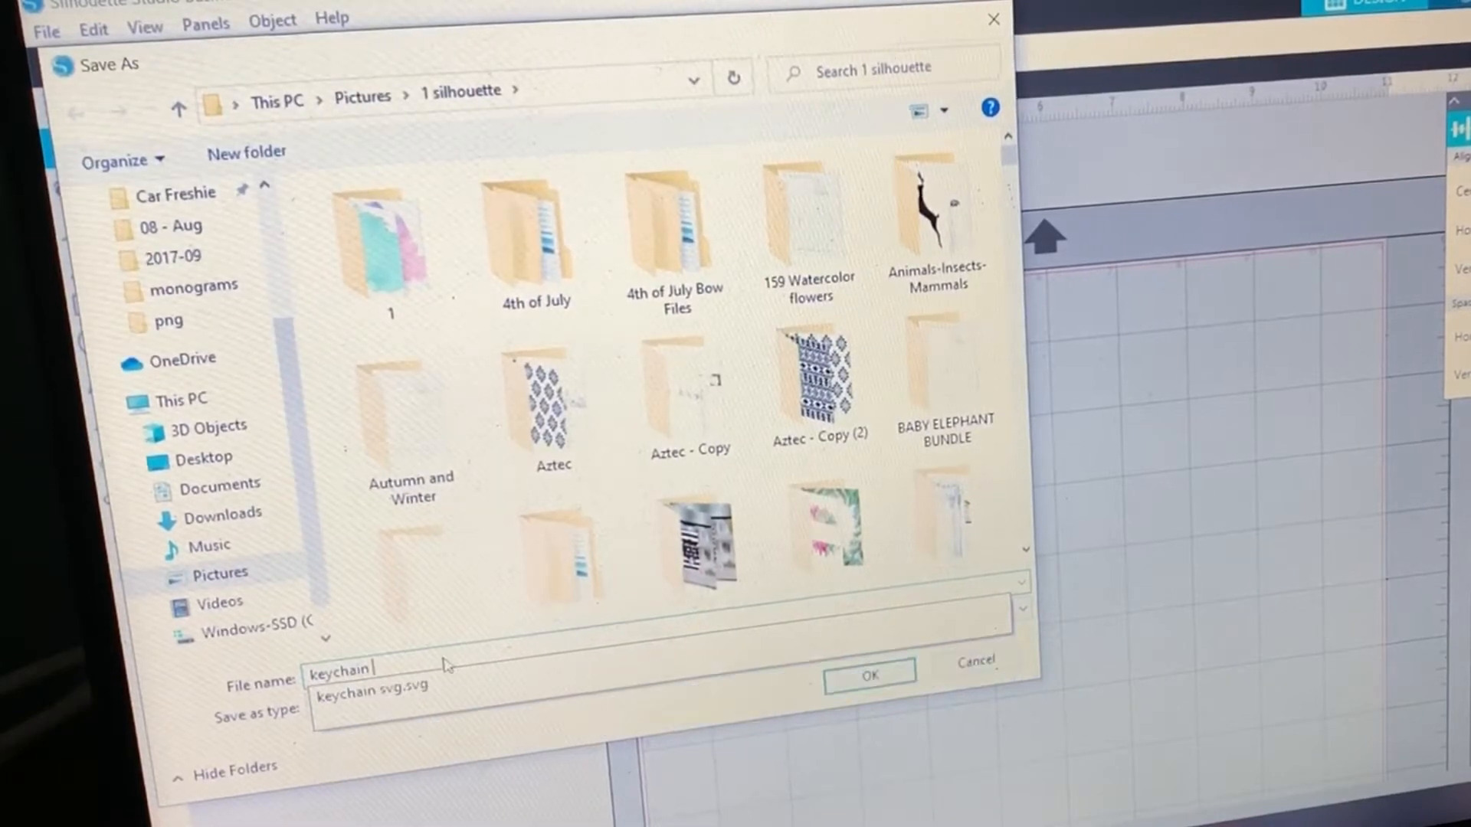
pyautogui.write('svg')
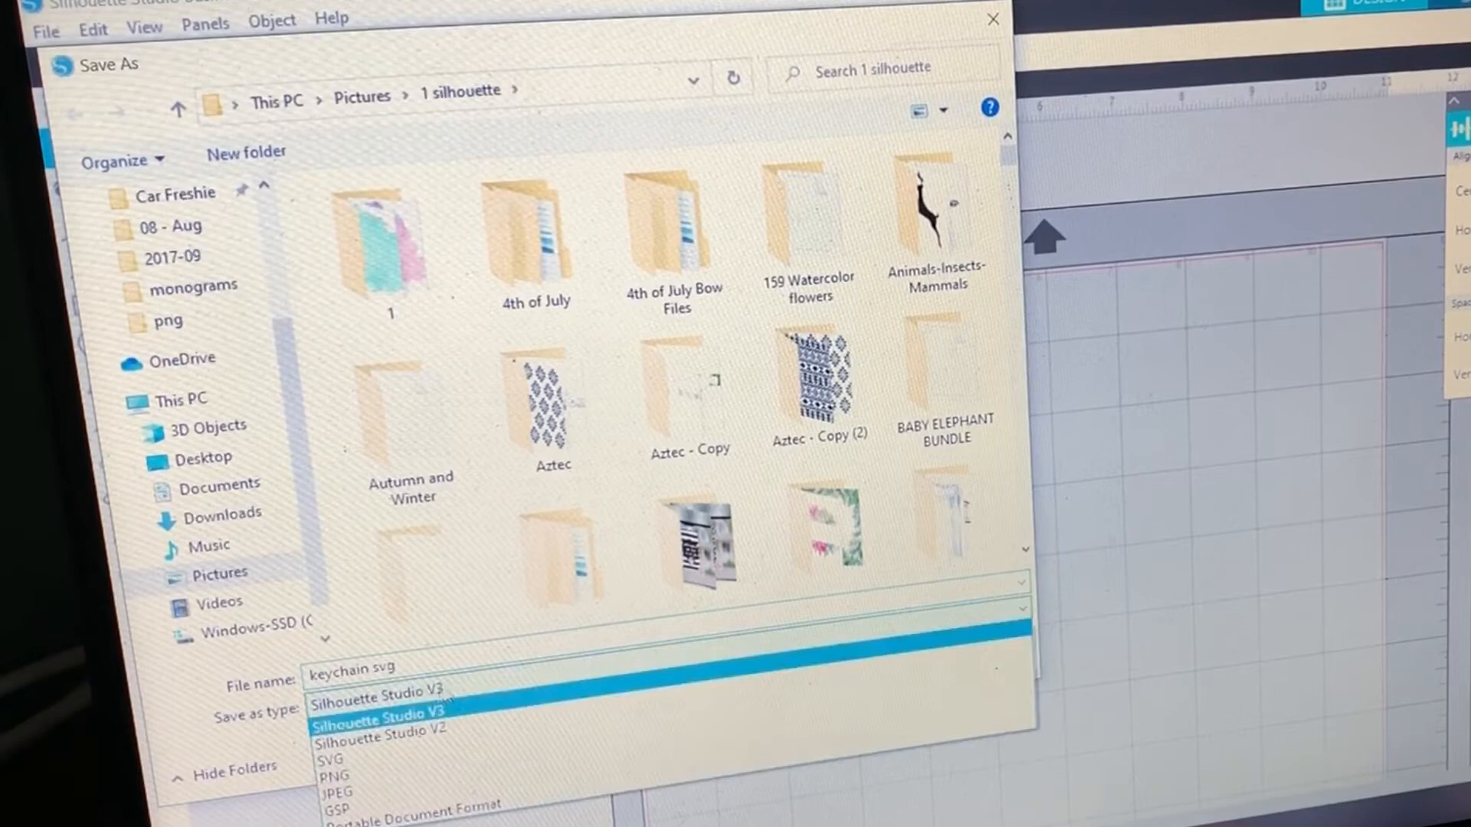
pyautogui.click(330, 759)
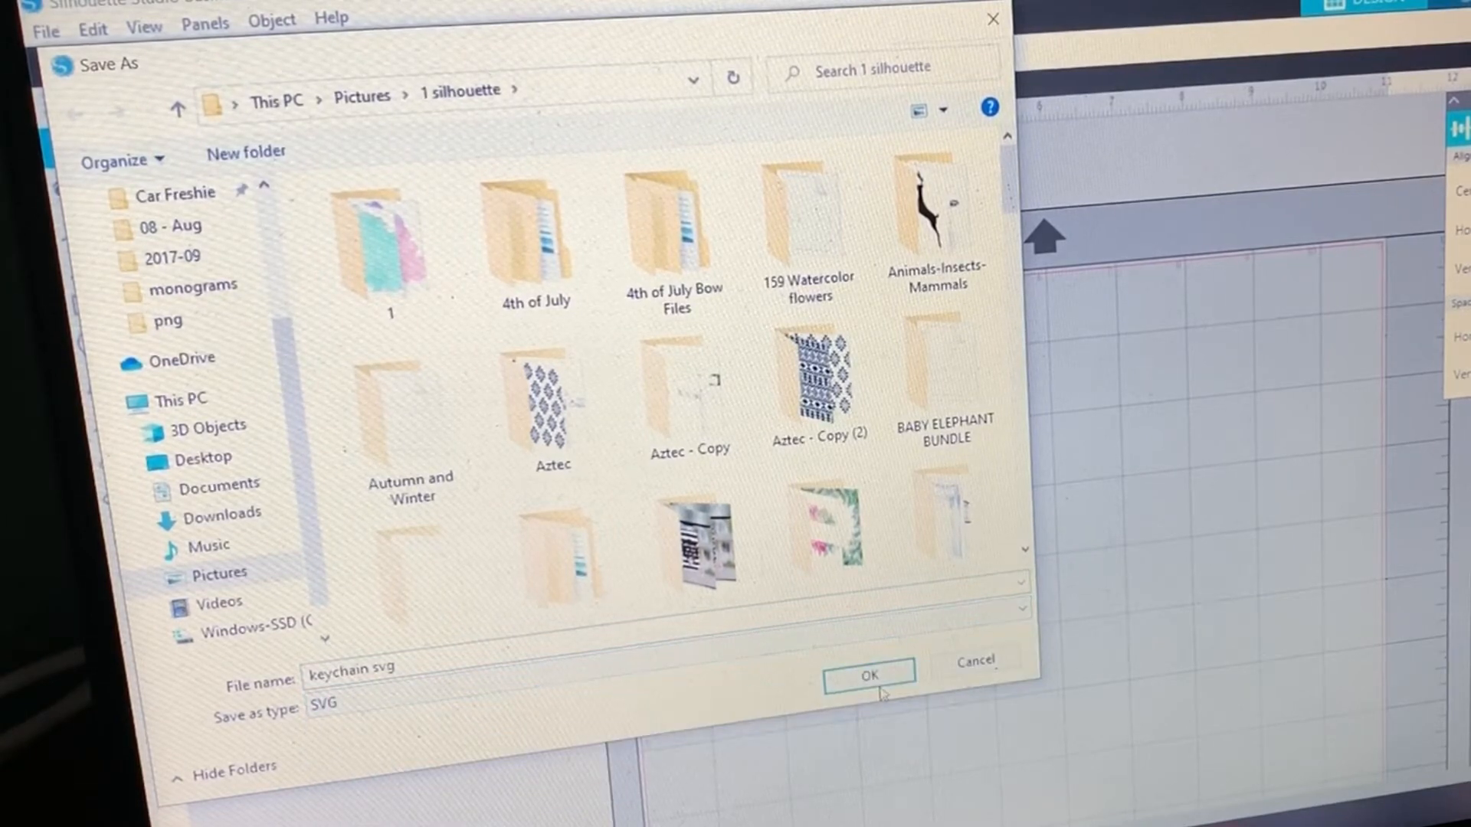
pyautogui.click(868, 677)
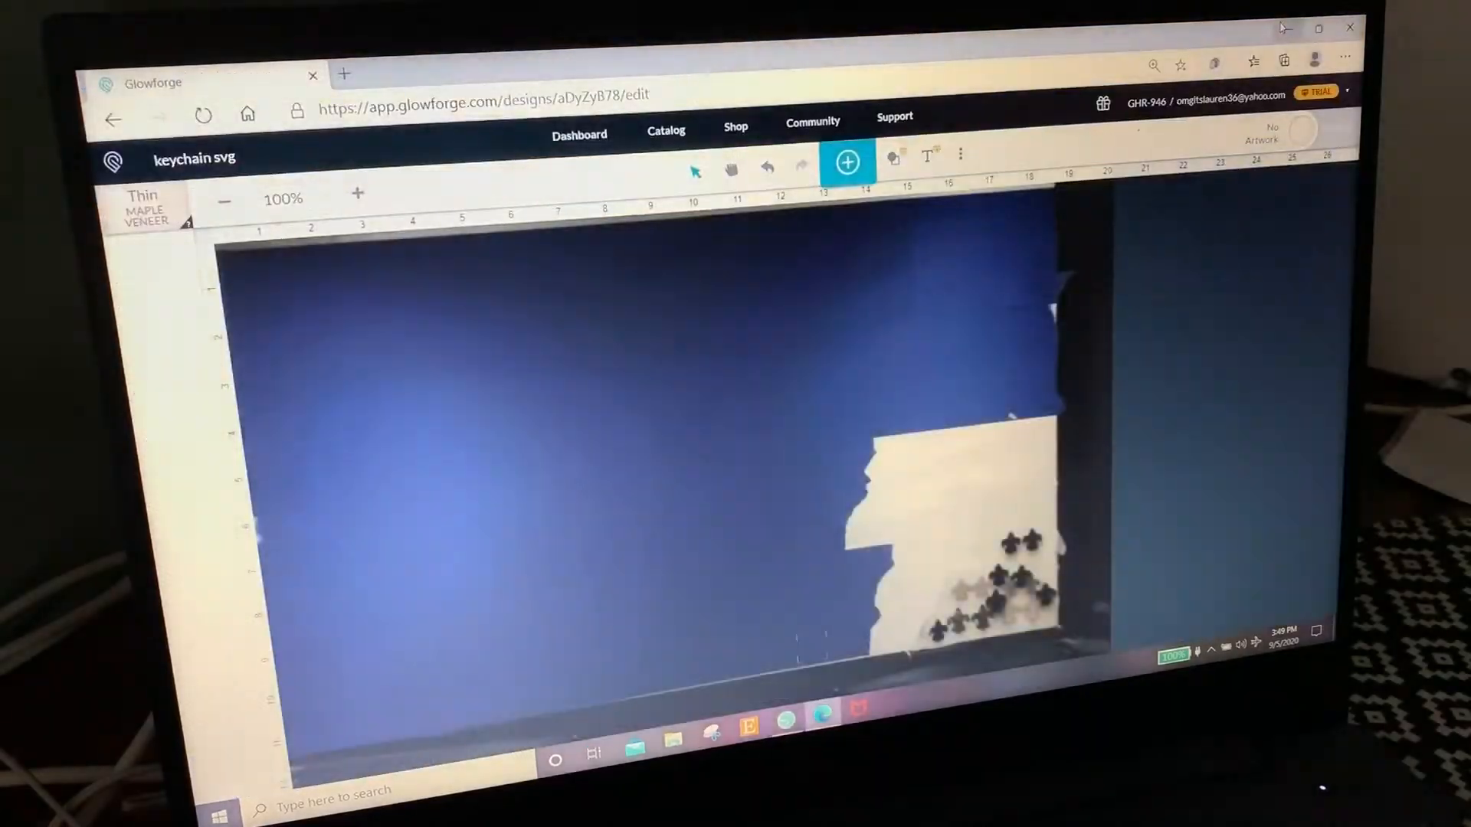
# - Return to the Glowforge dashboard and create a new blank design
pyautogui.click(343, 74)
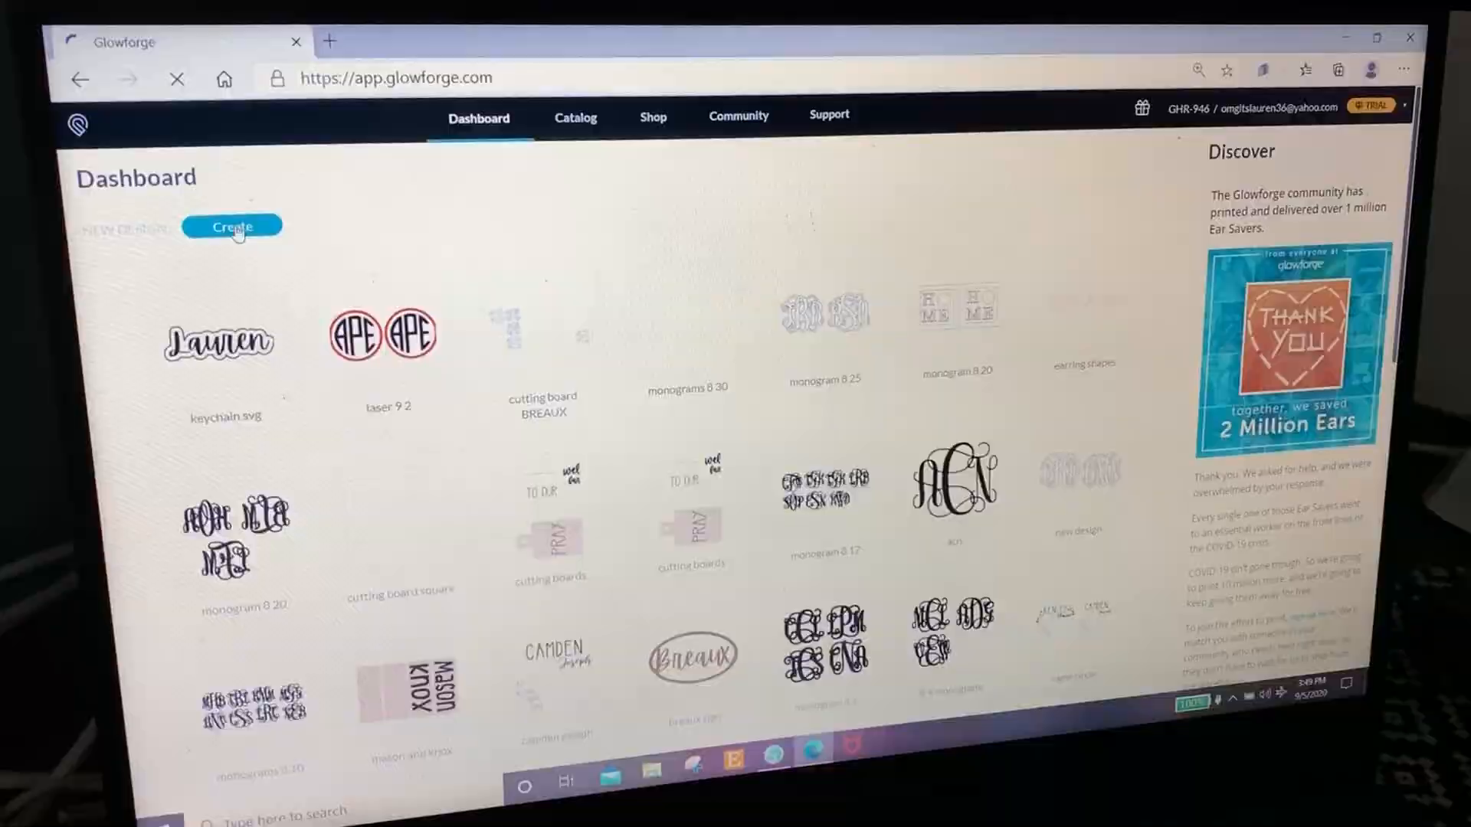
pyautogui.click(231, 227)
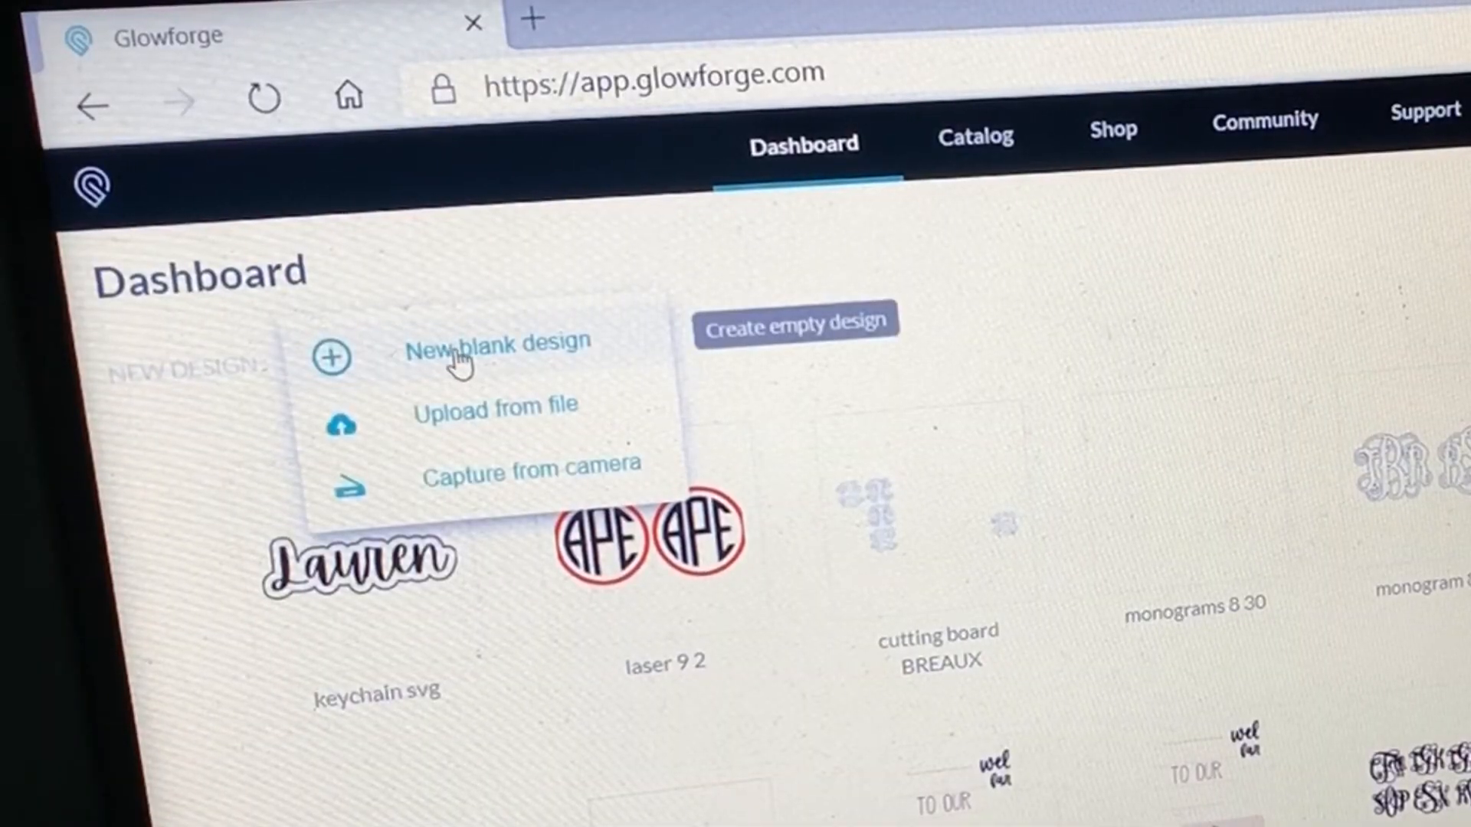
pyautogui.click(498, 344)
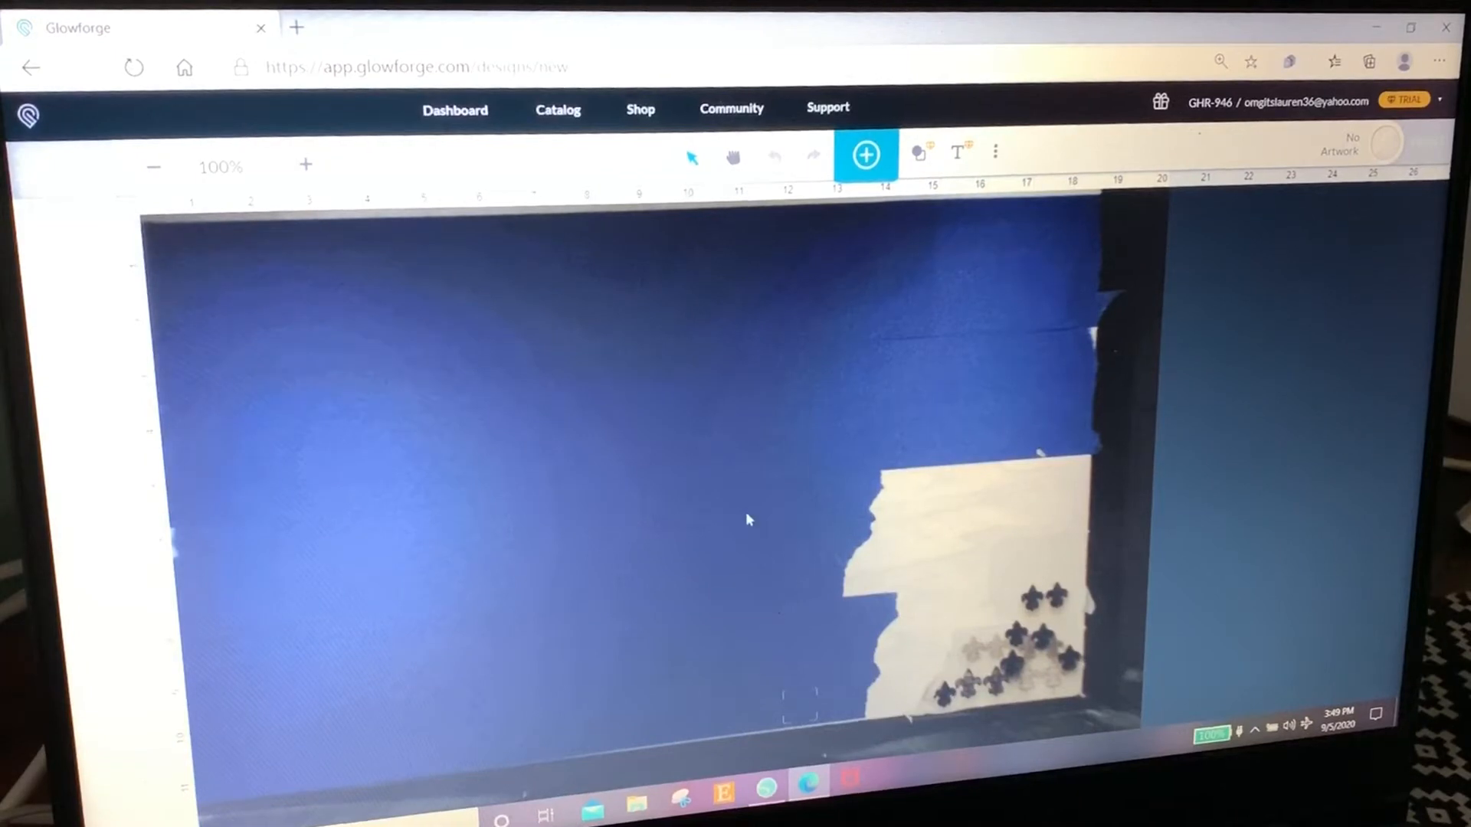
pyautogui.moveTo(774, 583)
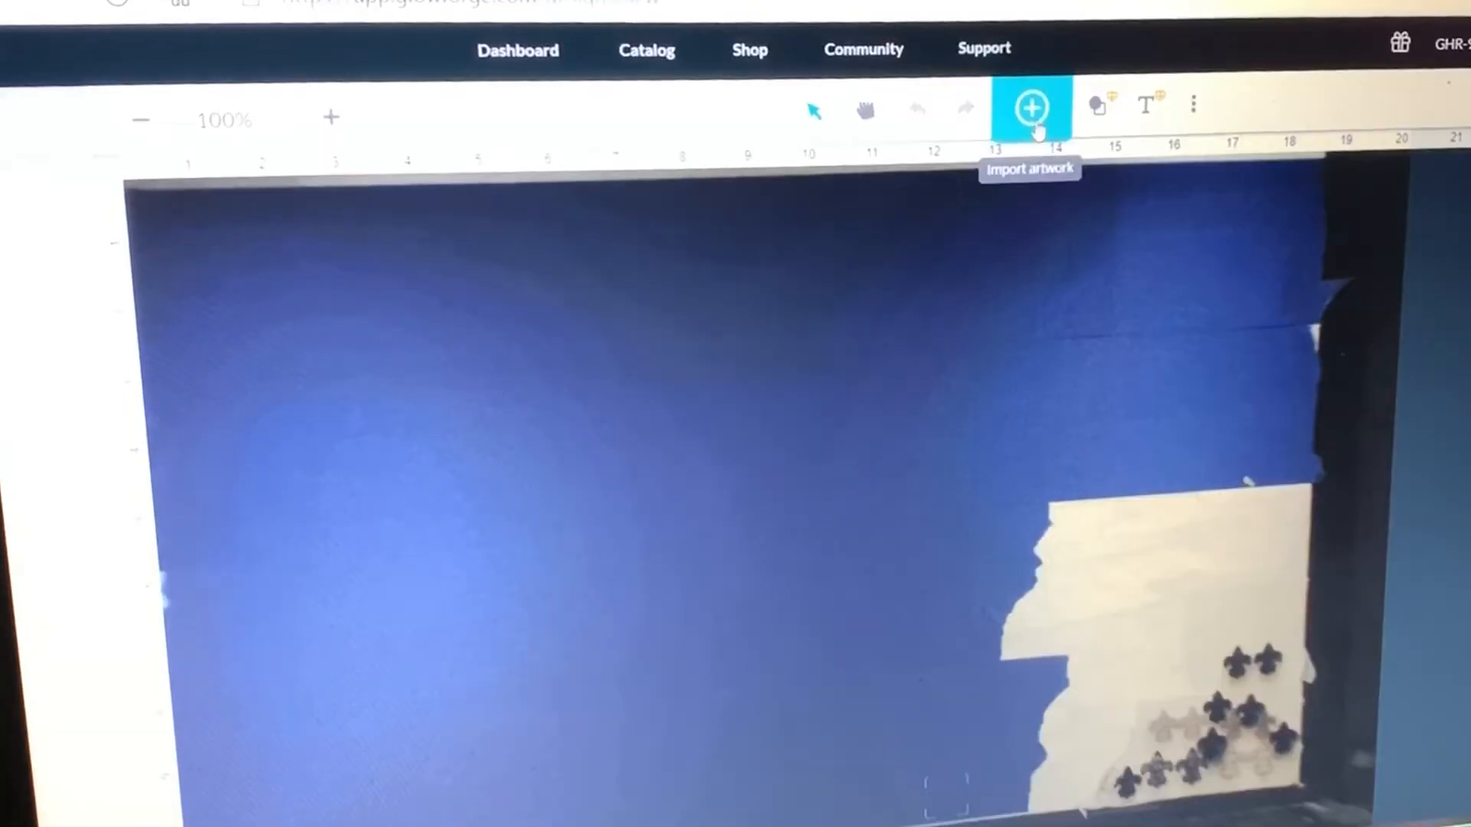
# - Upload the 'keychain svg' file from the 1 silhouette folder as artwork
pyautogui.click(1029, 108)
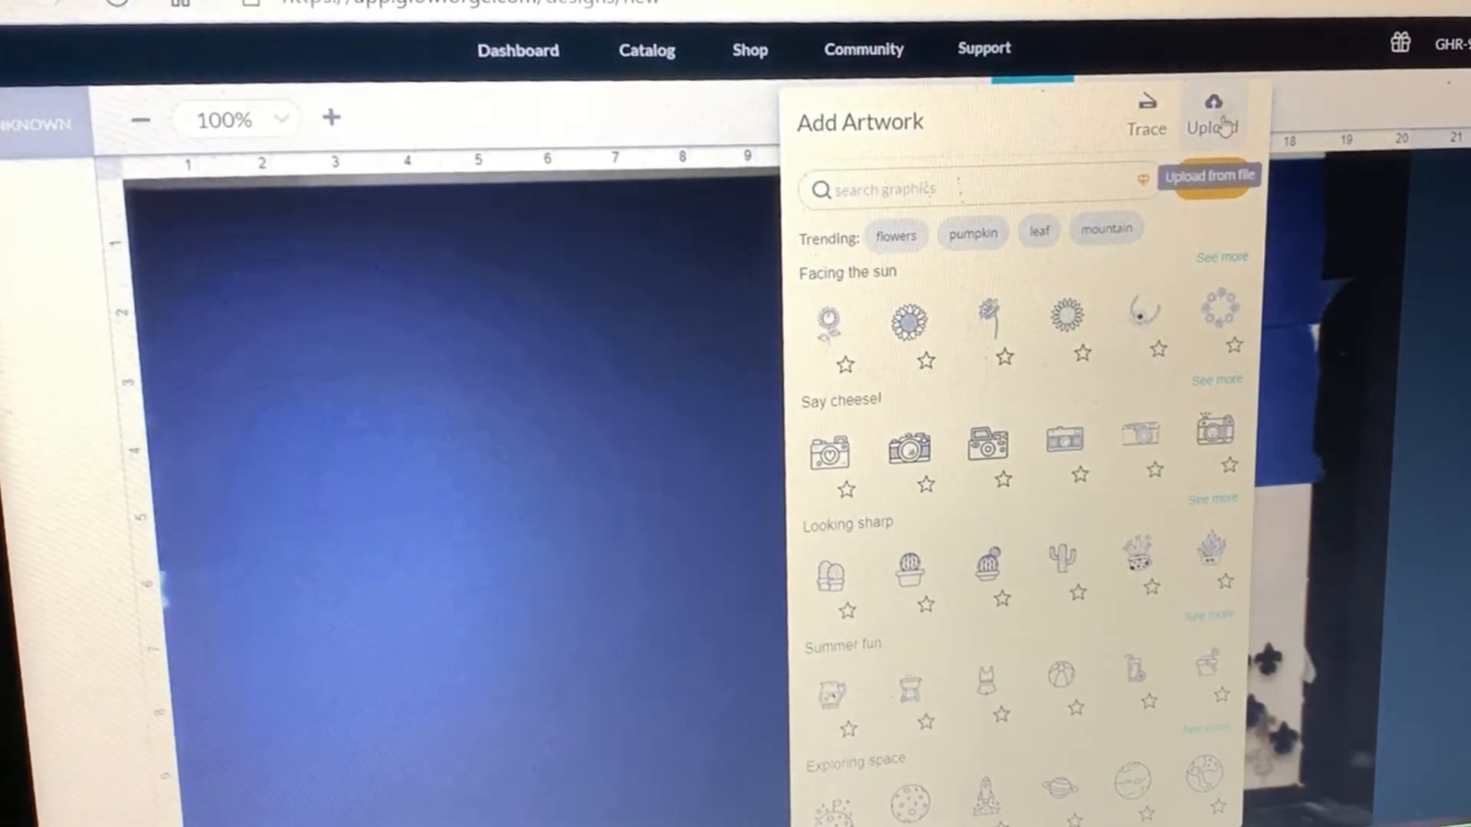
pyautogui.click(1211, 176)
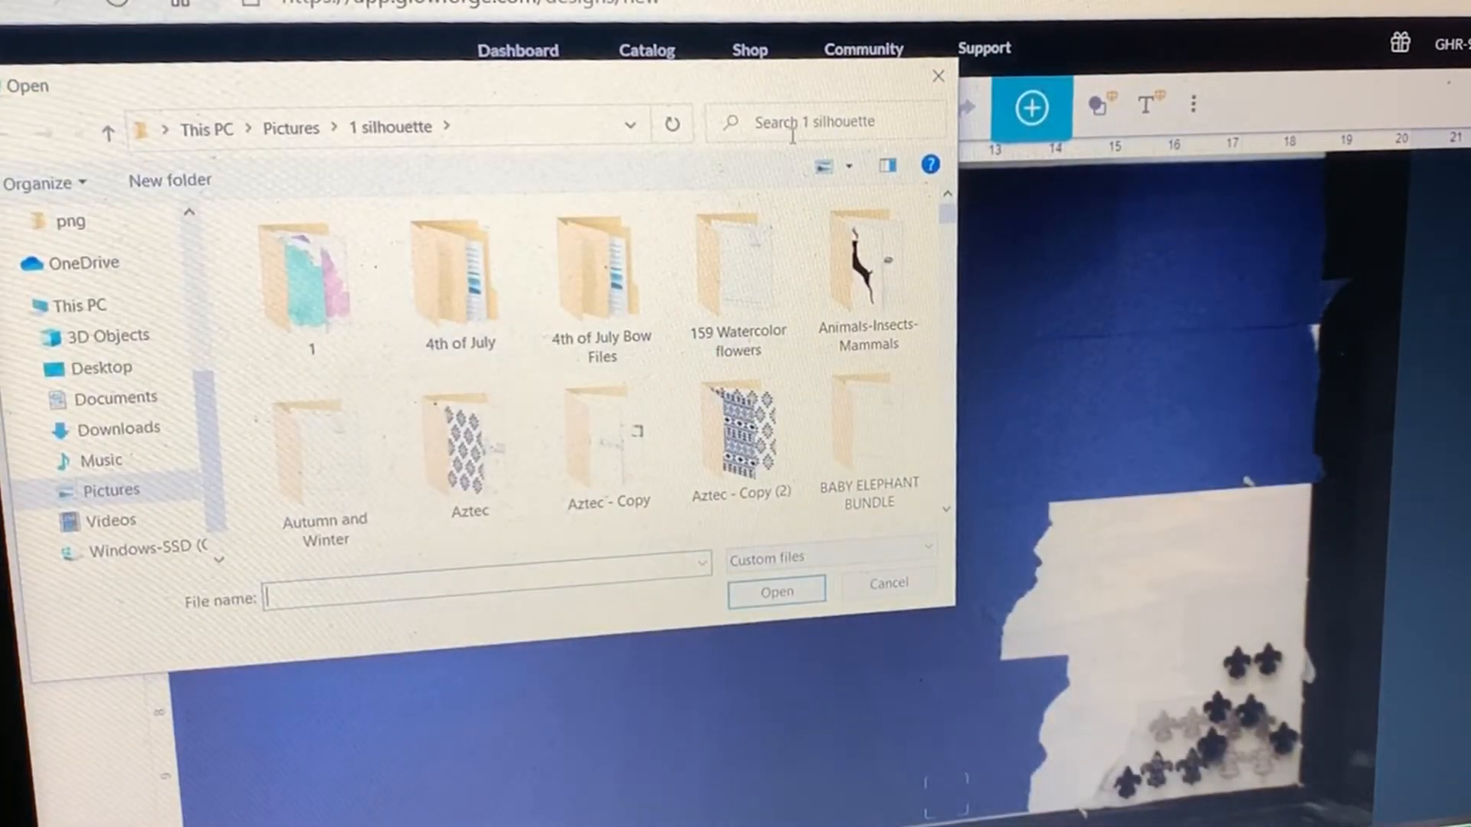
pyautogui.write('keychain svg')
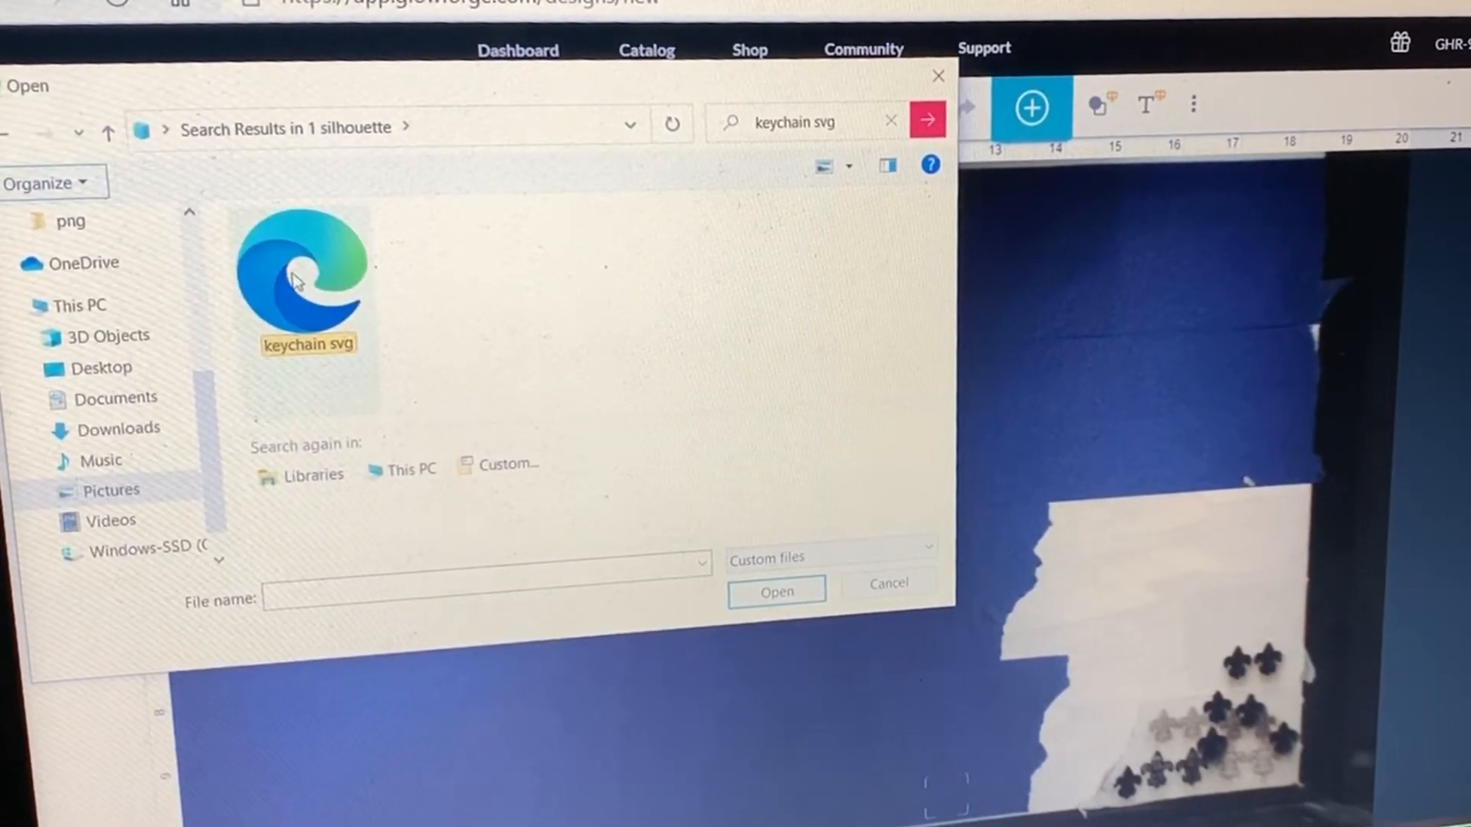
pyautogui.click(774, 591)
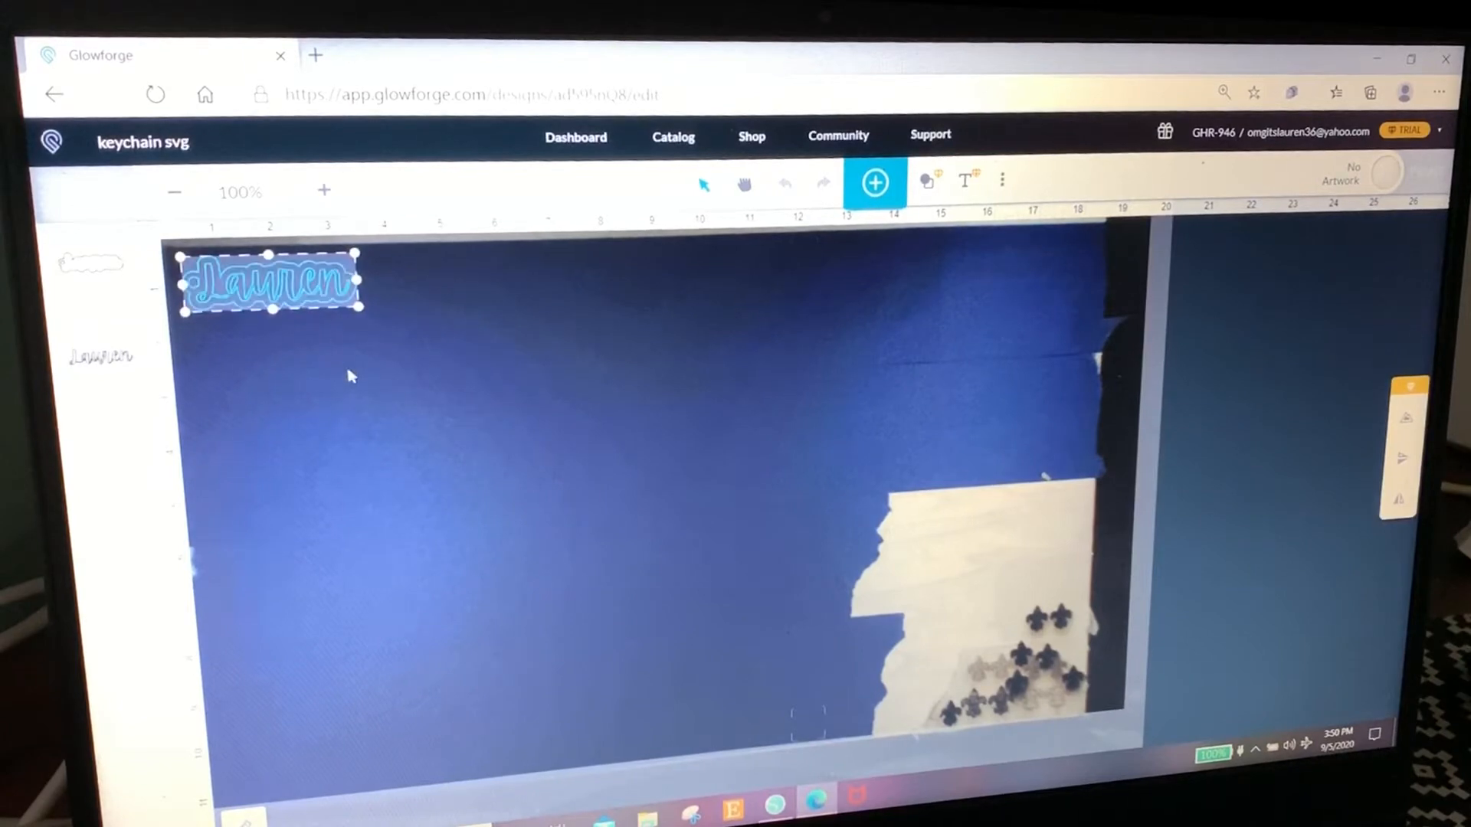
# - Select Thin Maple Veneer and set the keychain outline to cut at speed 175, full power
pyautogui.click(104, 206)
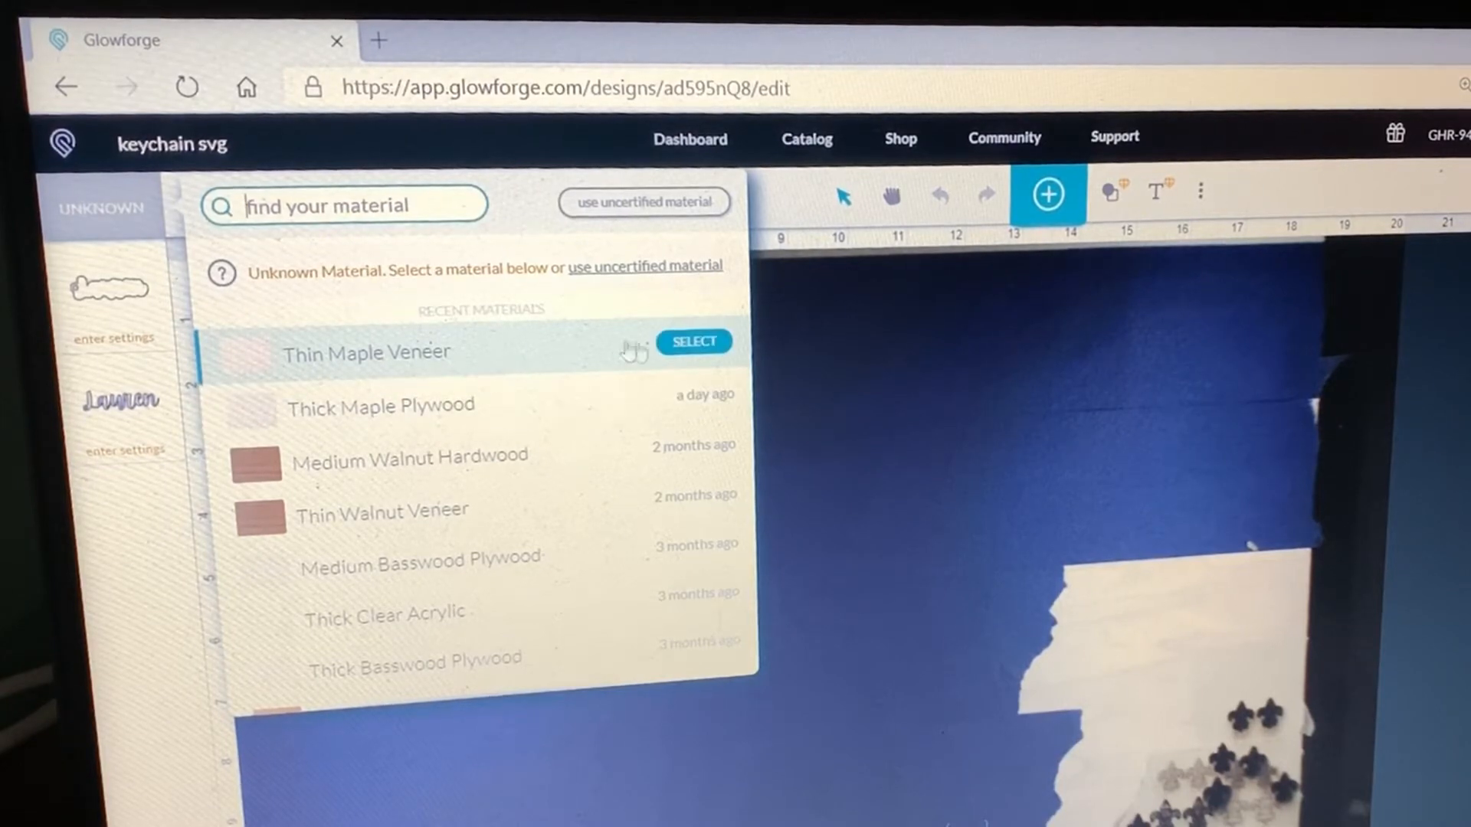
pyautogui.click(693, 340)
pyautogui.write('175')
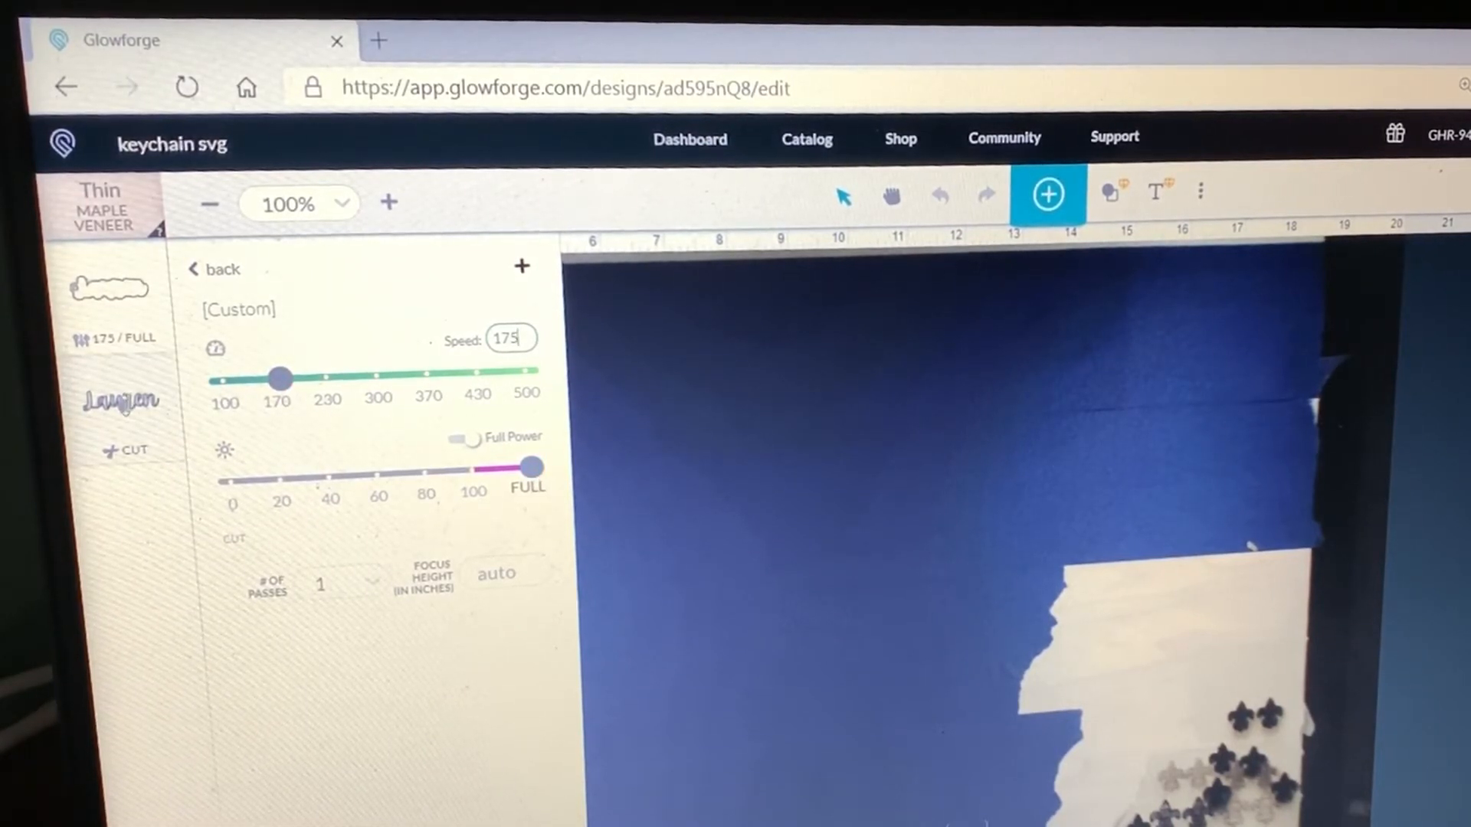
pyautogui.click(221, 270)
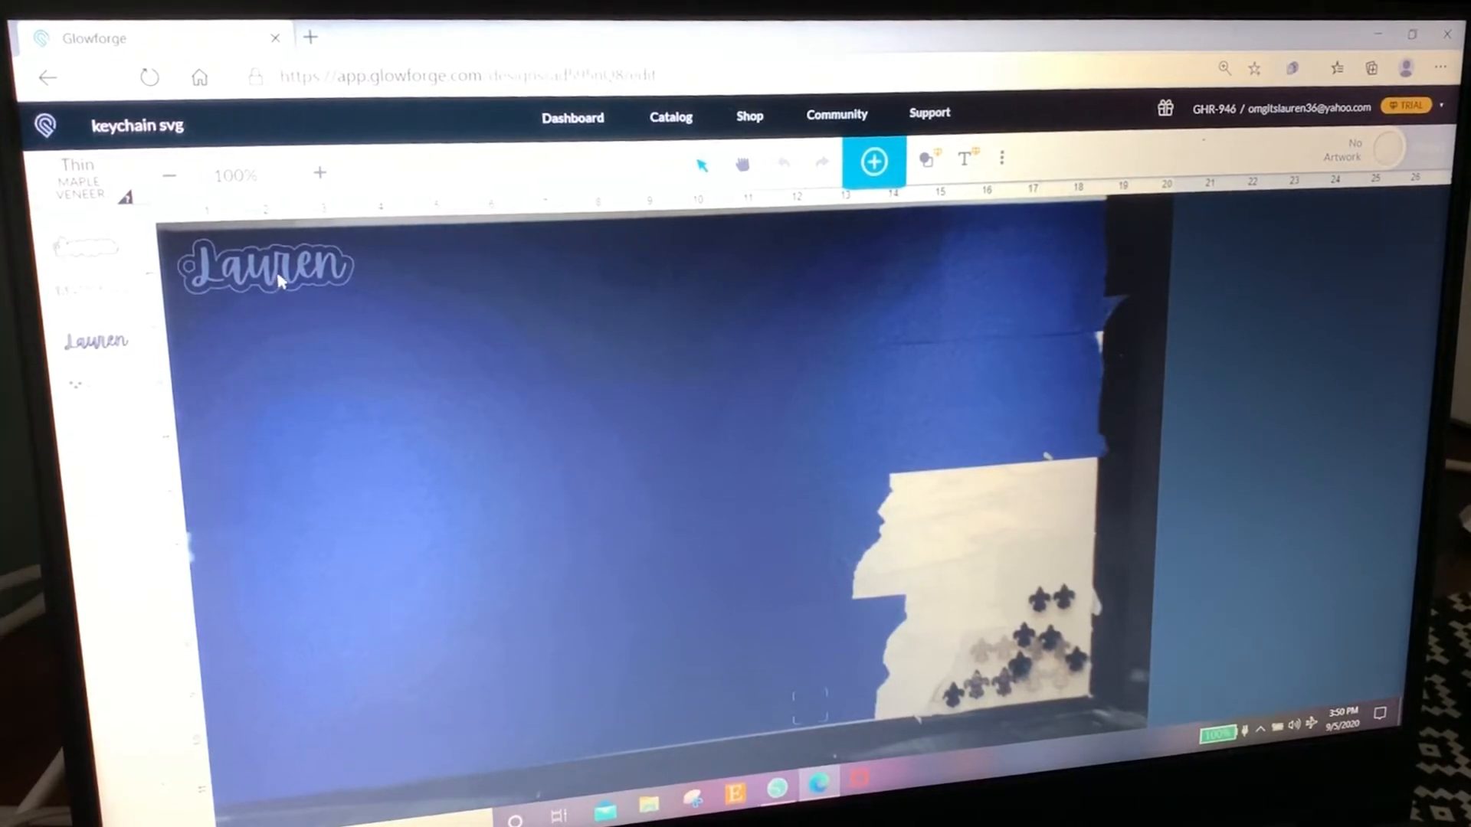
# - Drag the Lauren keychain down to the middle of the bed and start the print
pyautogui.moveTo(267, 265); pyautogui.dragTo(736, 577)
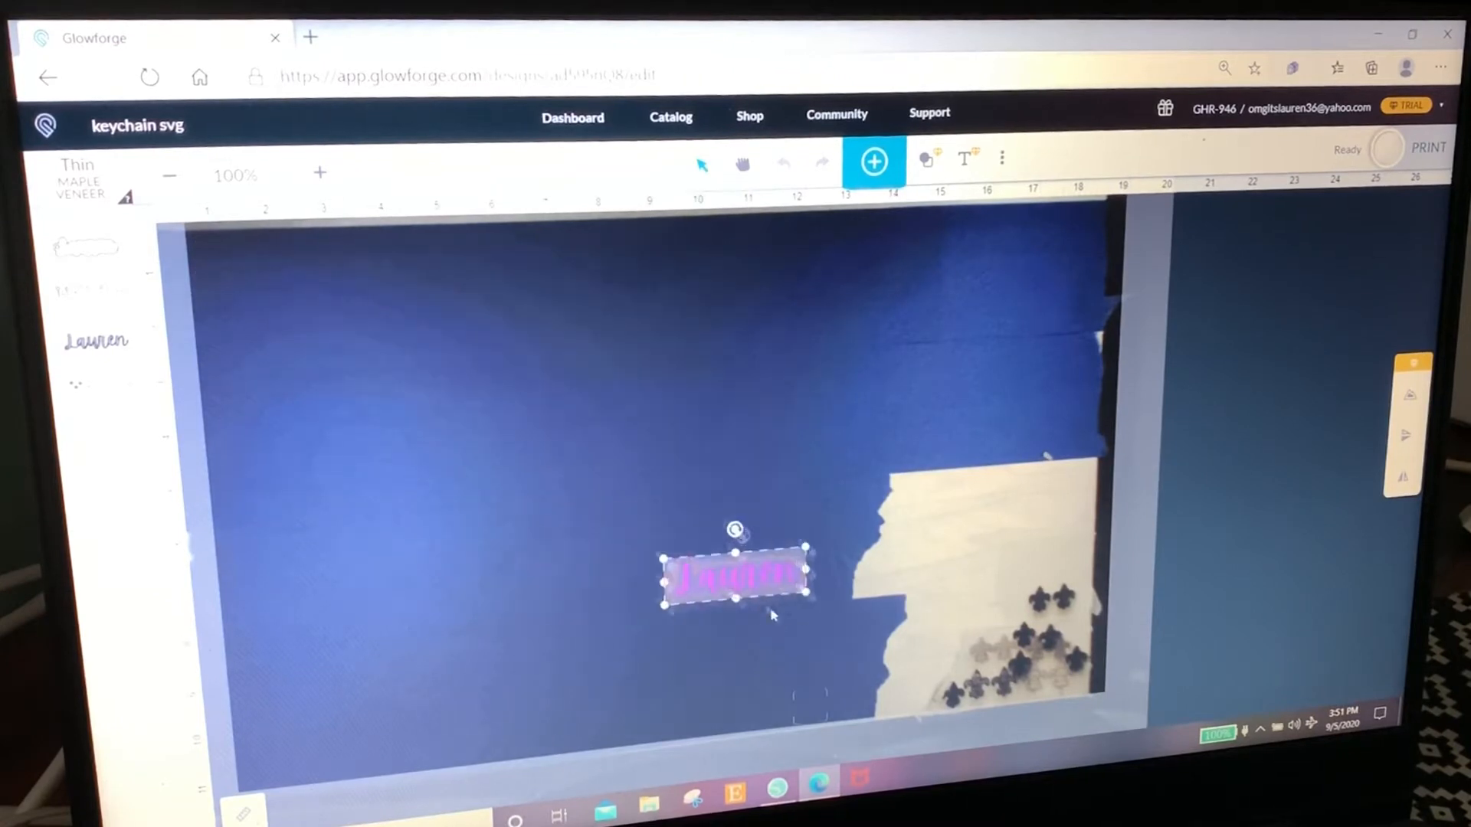
pyautogui.moveTo(736, 577); pyautogui.dragTo(802, 699)
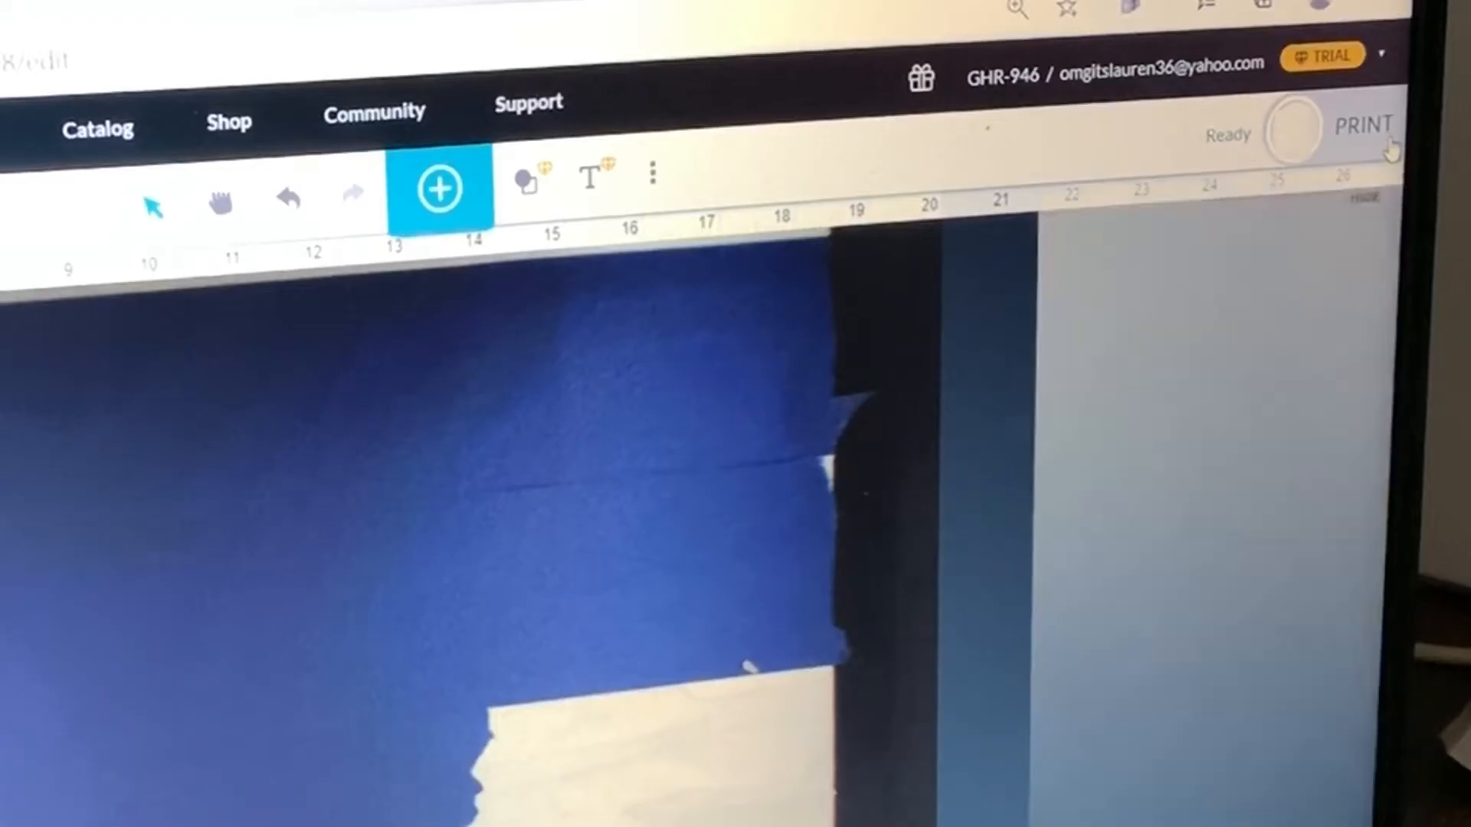
pyautogui.click(1363, 122)
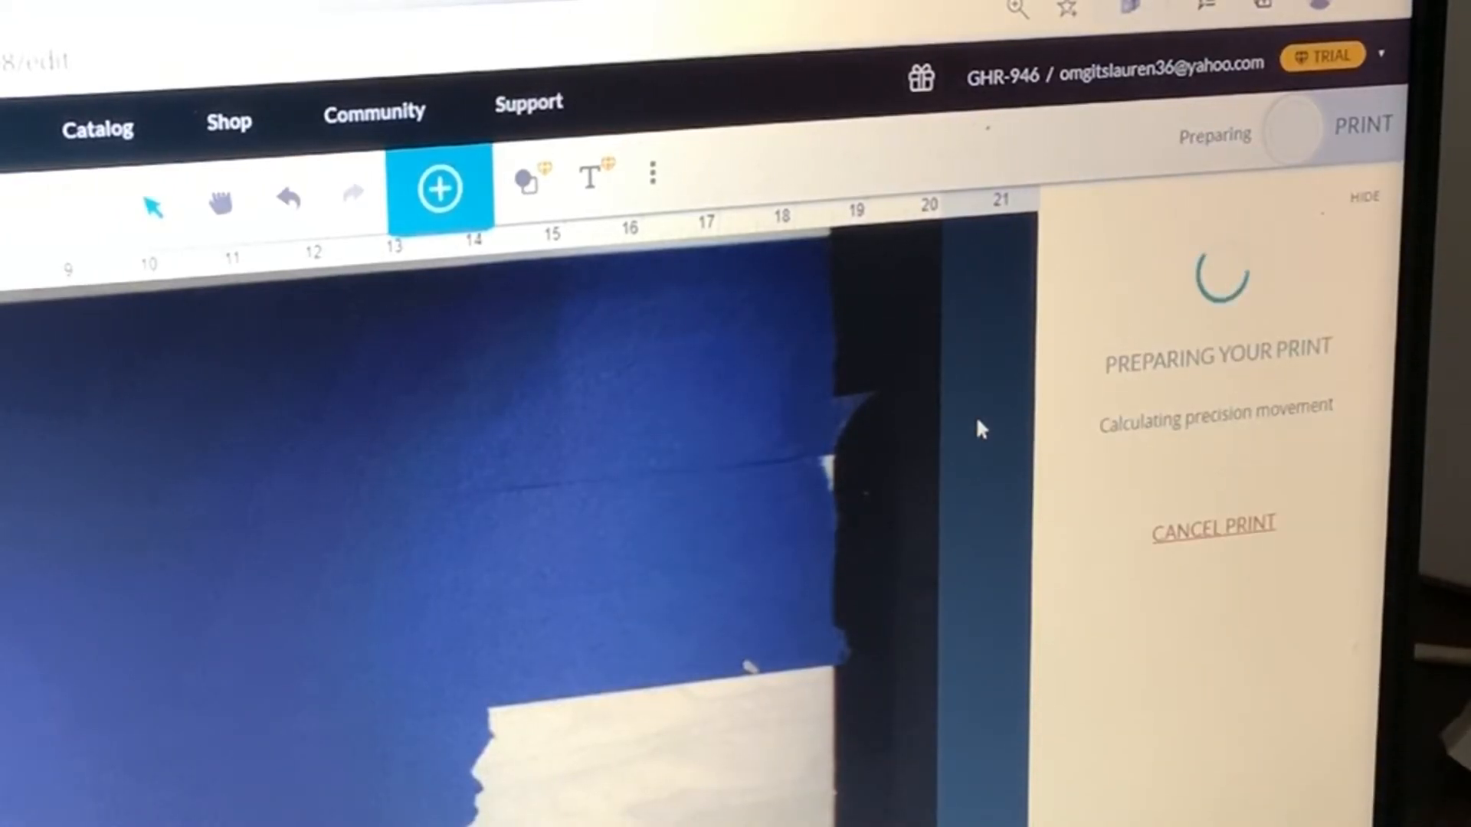